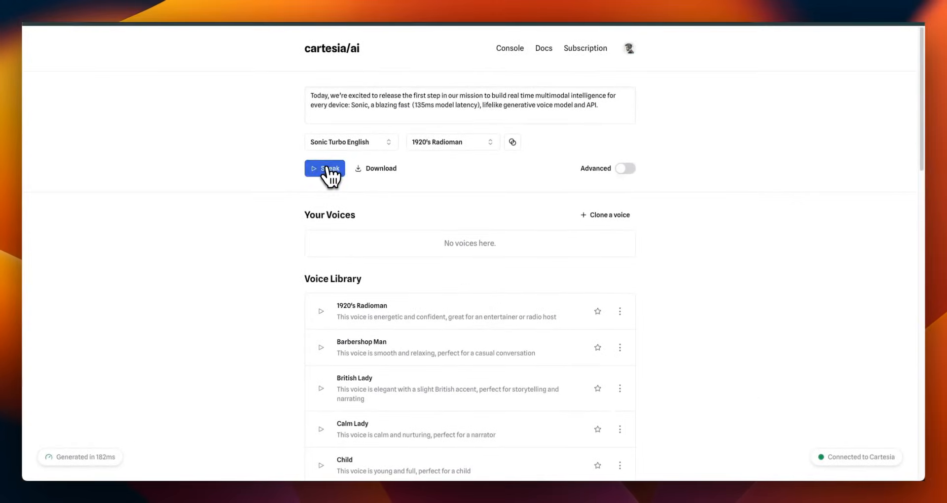
mouse_move(315, 224)
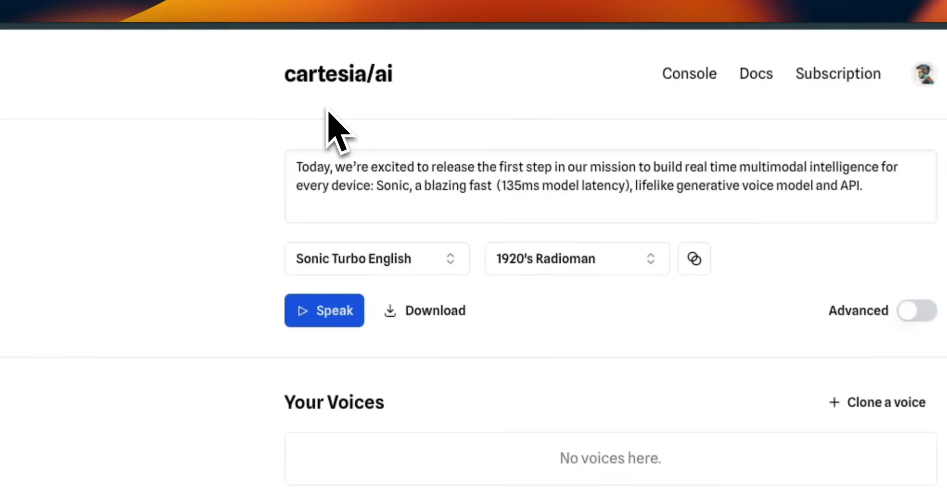
mouse_move(633, 393)
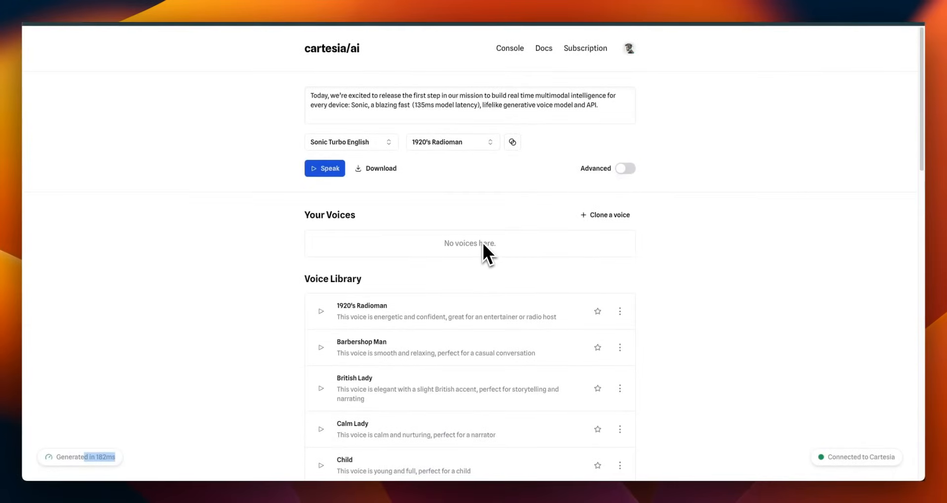
Step: Browse down and back up through the Voice Library list of library voices
scroll("down", 3)
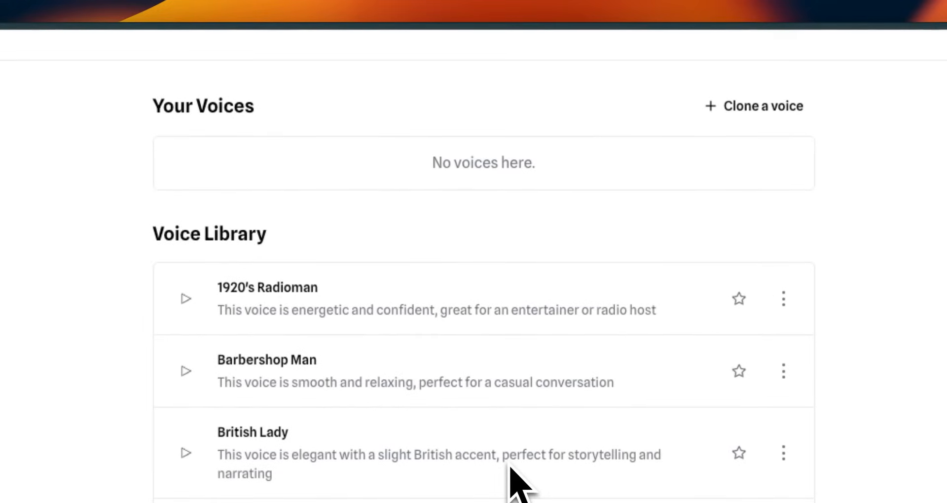
scroll("down", 3)
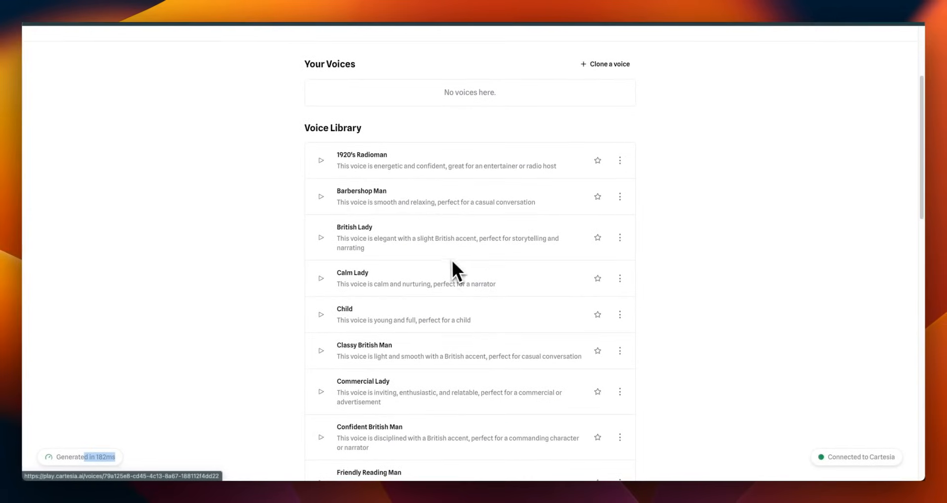
mouse_move(443, 289)
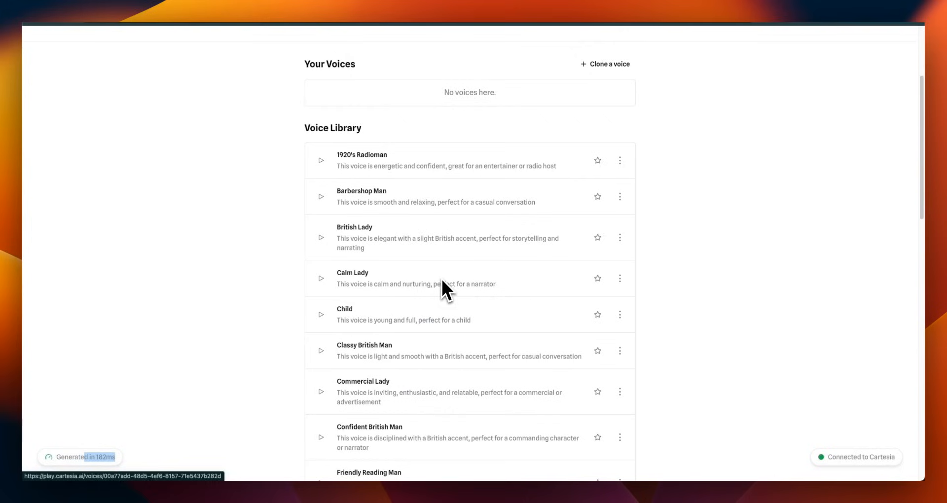
mouse_move(279, 352)
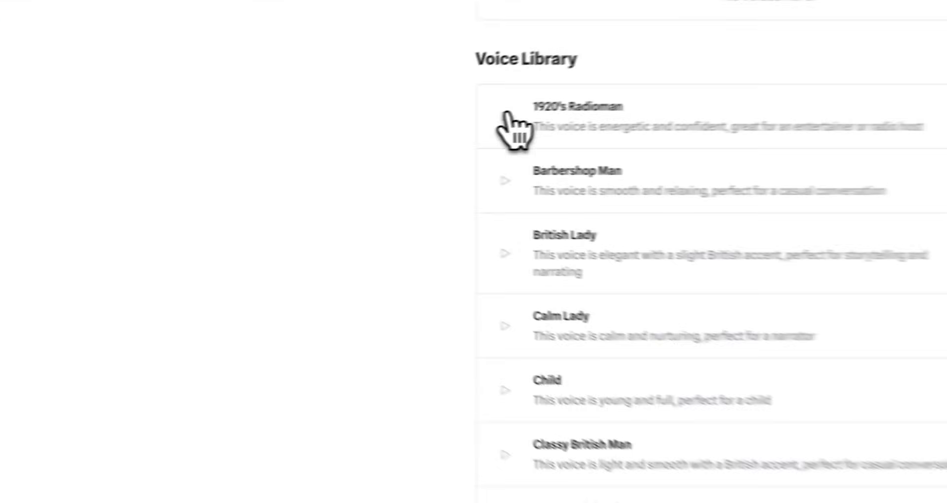
scroll("down", 3)
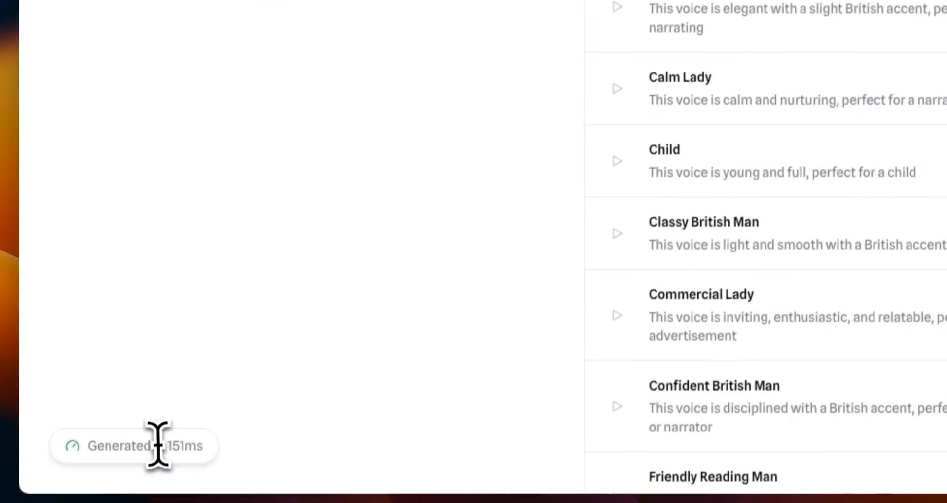
scroll("up", 3)
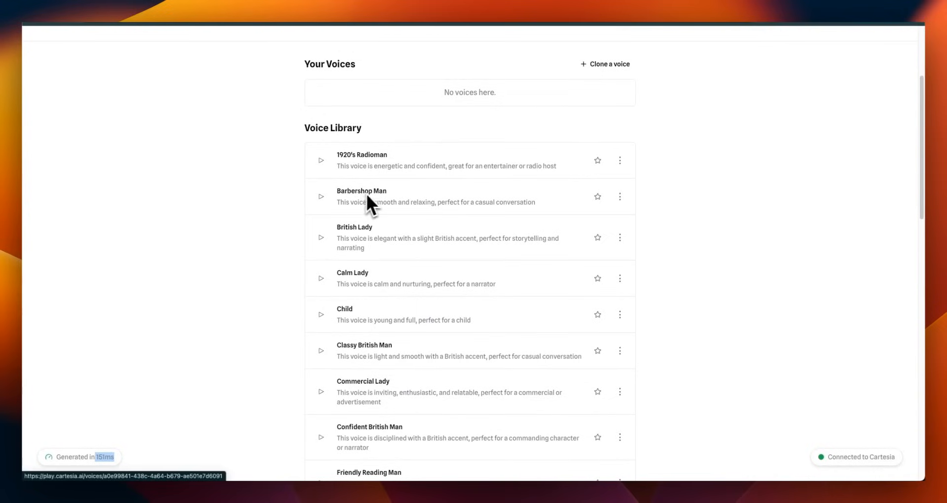
mouse_move(322, 196)
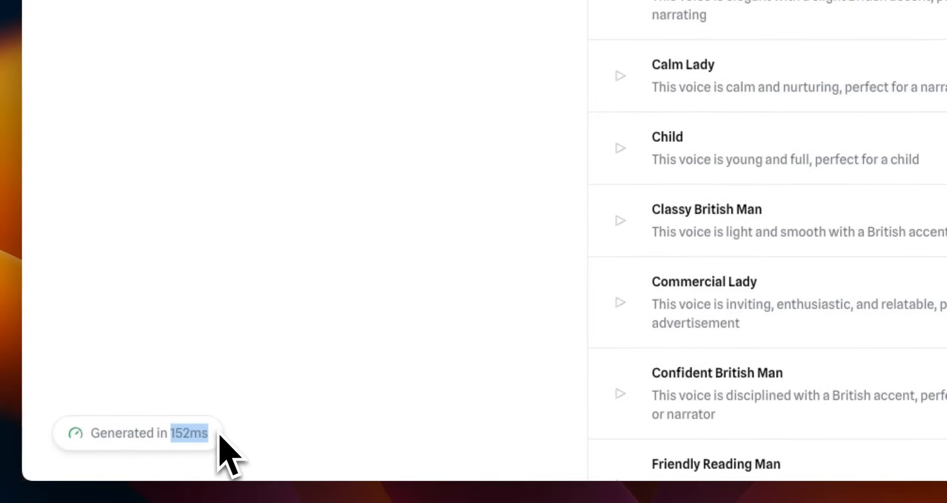
mouse_move(498, 308)
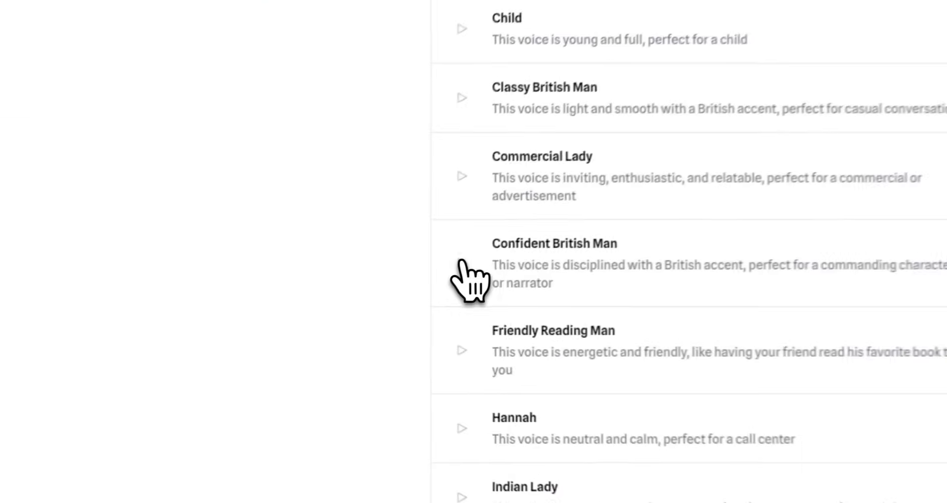
scroll("up", 3)
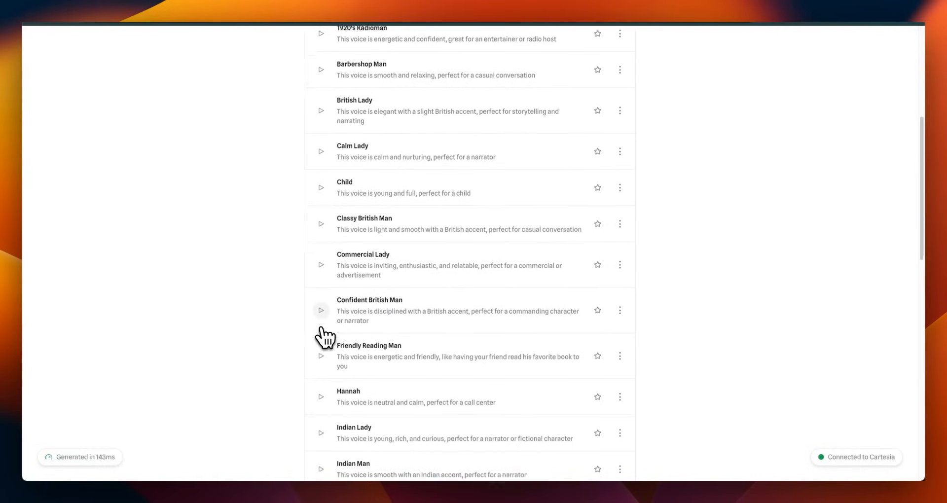
scroll("down", 3)
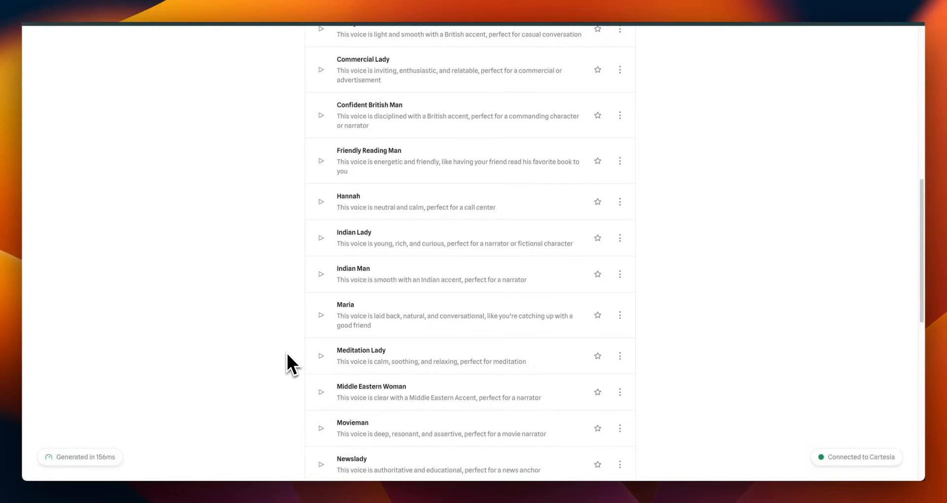
scroll("down", 3)
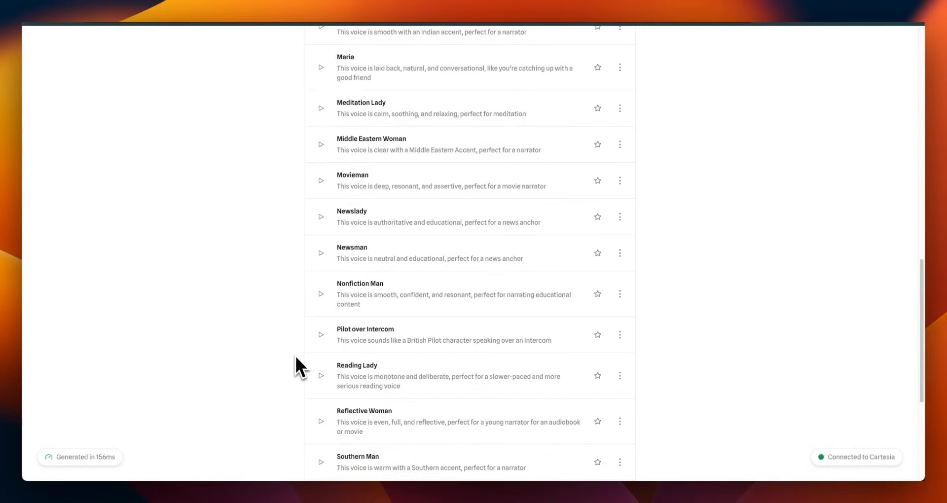
scroll("down", 3)
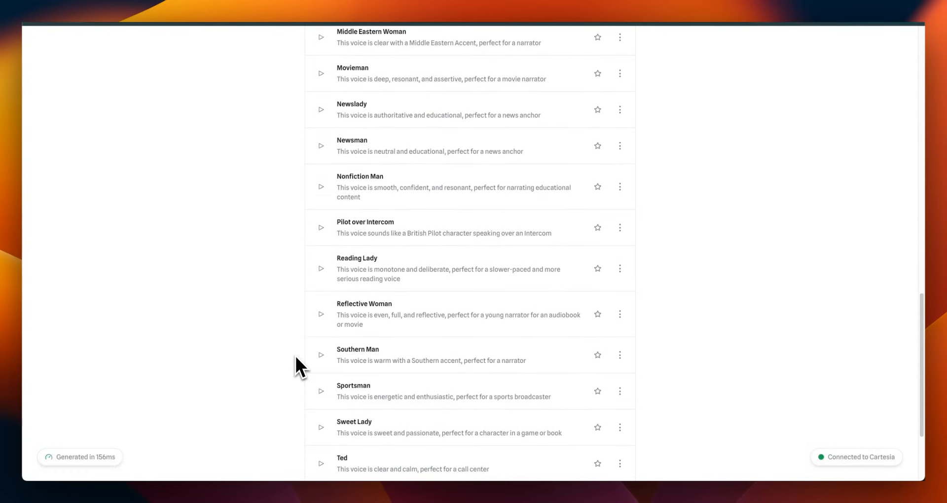
mouse_move(327, 367)
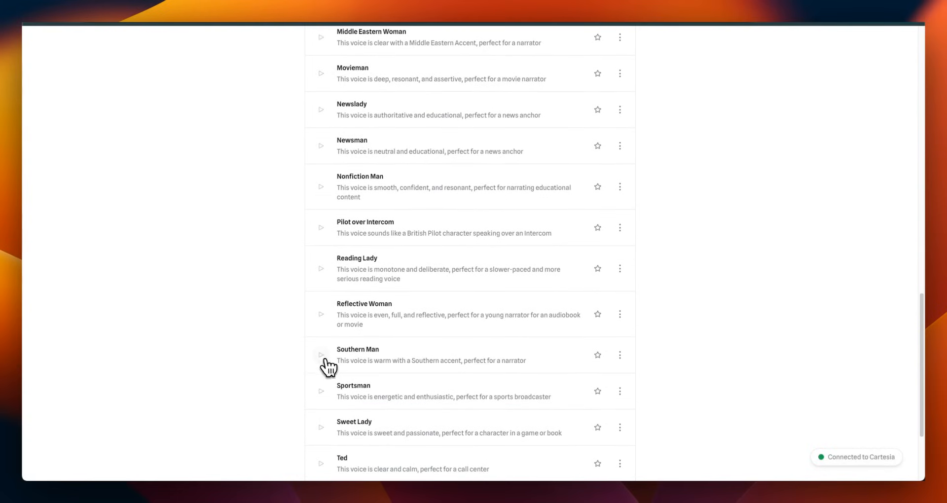
Step: Preview the Southern Man voice from the Voice Library
left_click(320, 355)
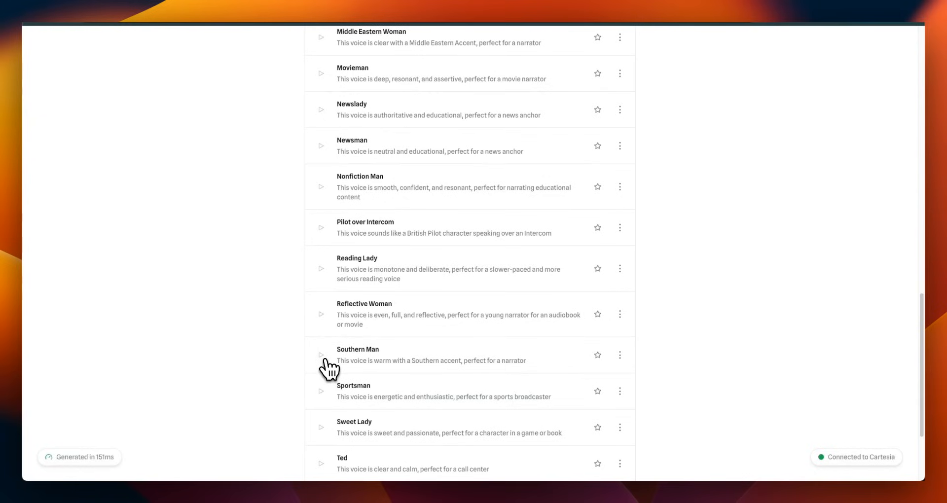
mouse_move(329, 368)
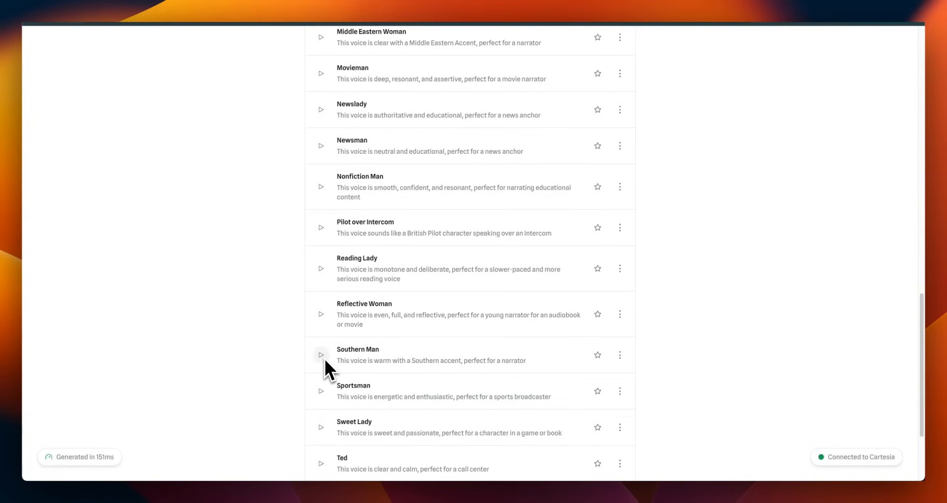
scroll("down", 3)
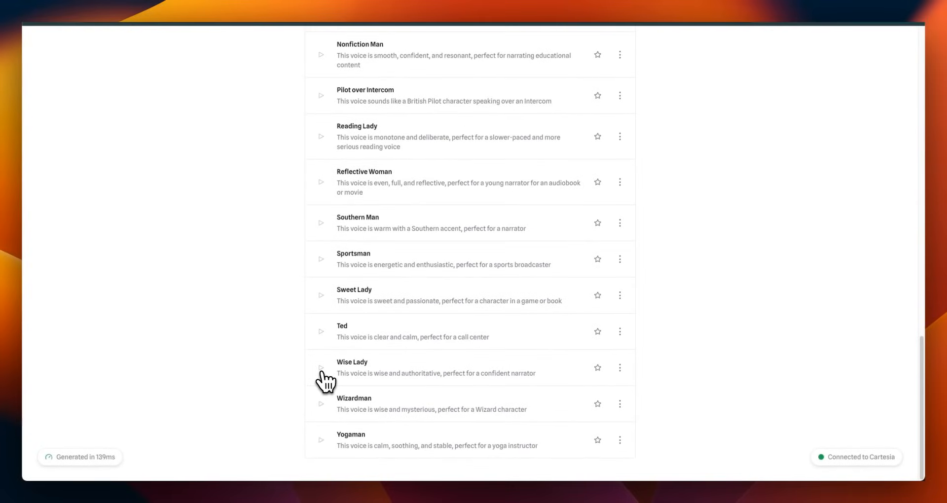
scroll("up", 3)
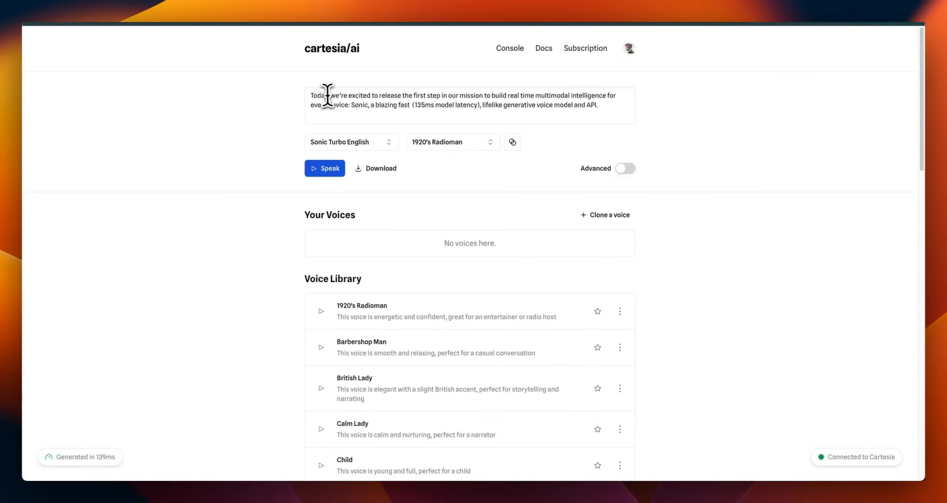
Step: Choose Movieman as the speaking voice, found by searching 'mo'
left_click(452, 142)
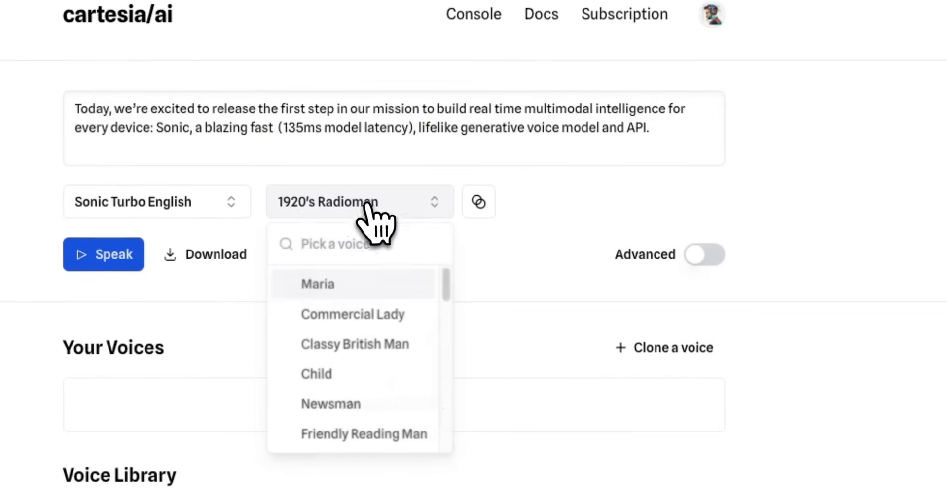
type("mo")
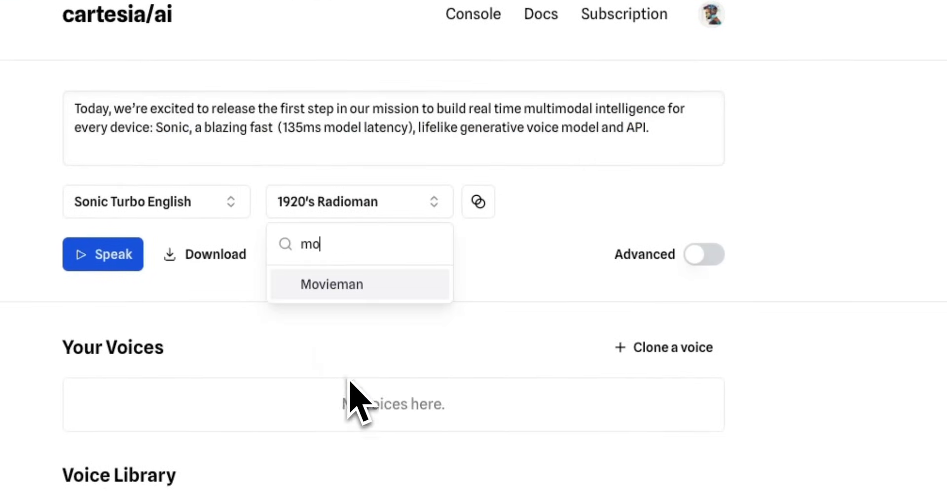
left_click(331, 284)
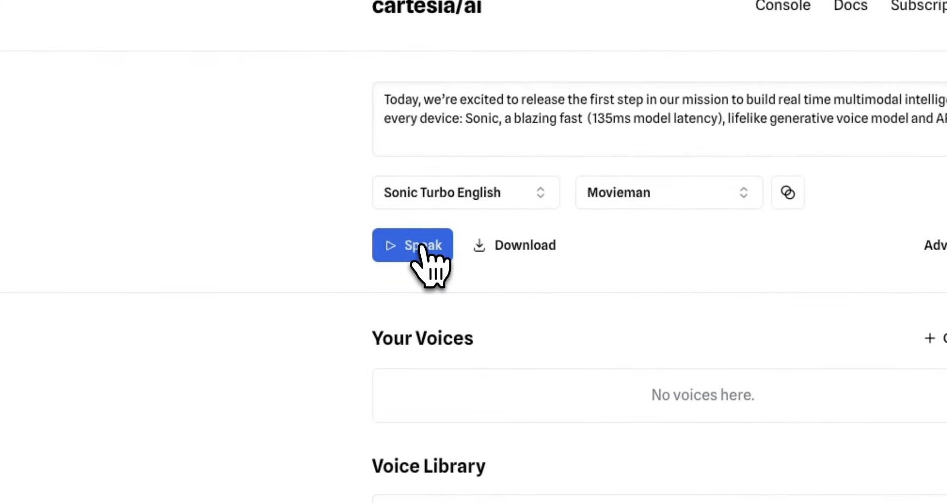
Step: Speak the sample text in the Movieman voice and replay it
left_click(412, 246)
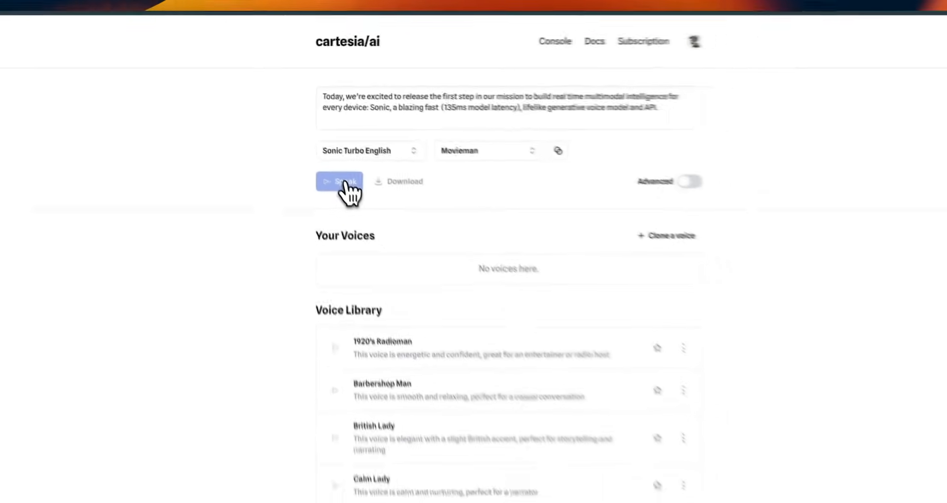
left_click(338, 181)
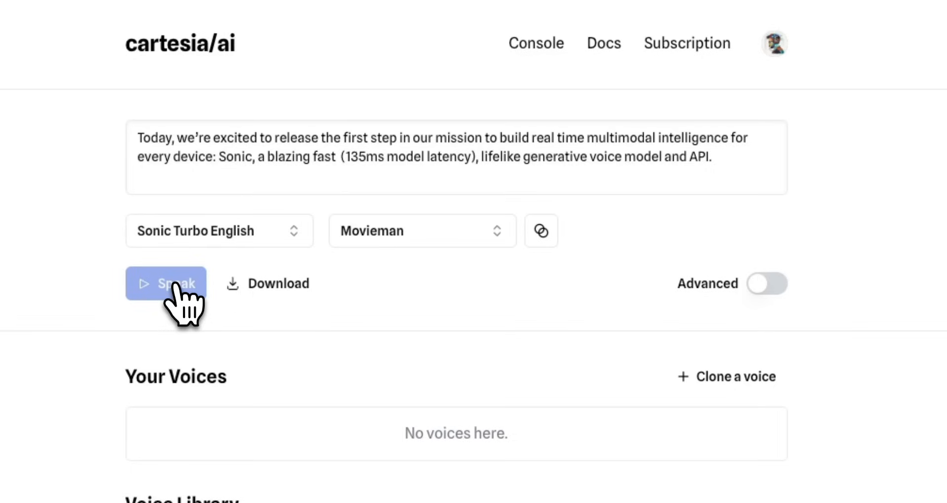
left_click(166, 284)
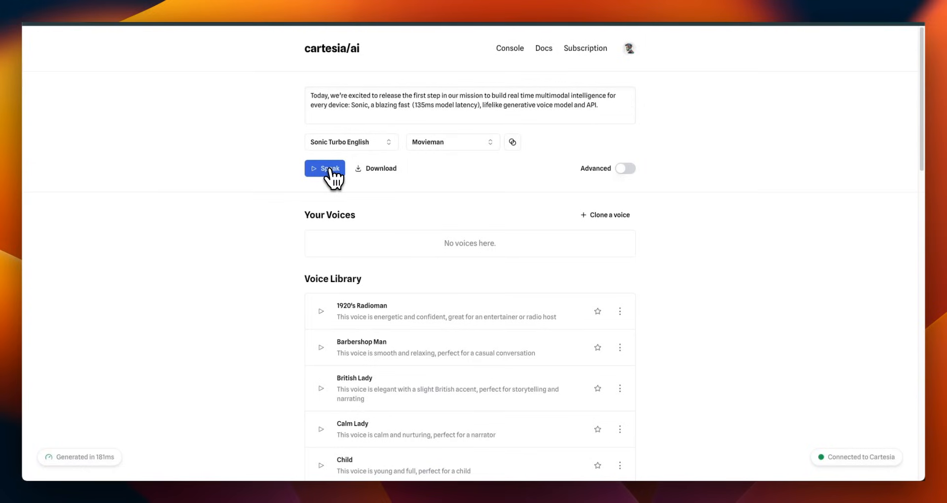
mouse_move(461, 250)
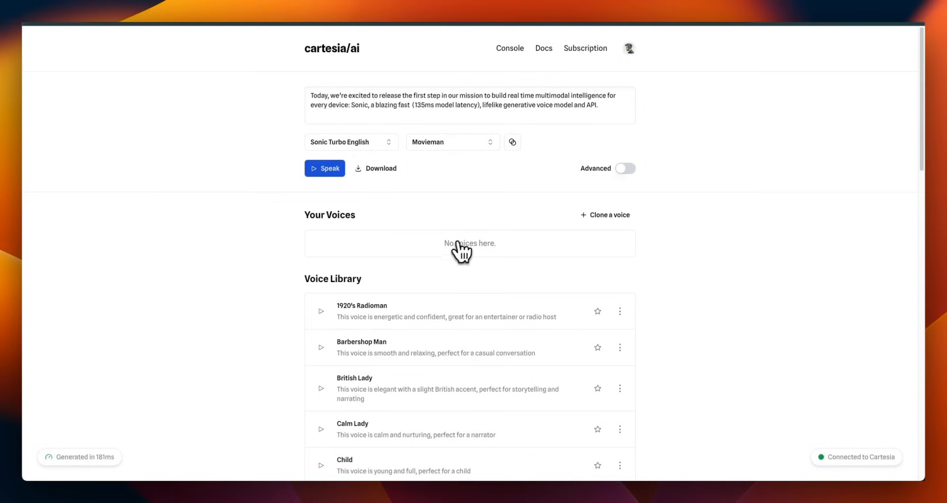
mouse_move(502, 259)
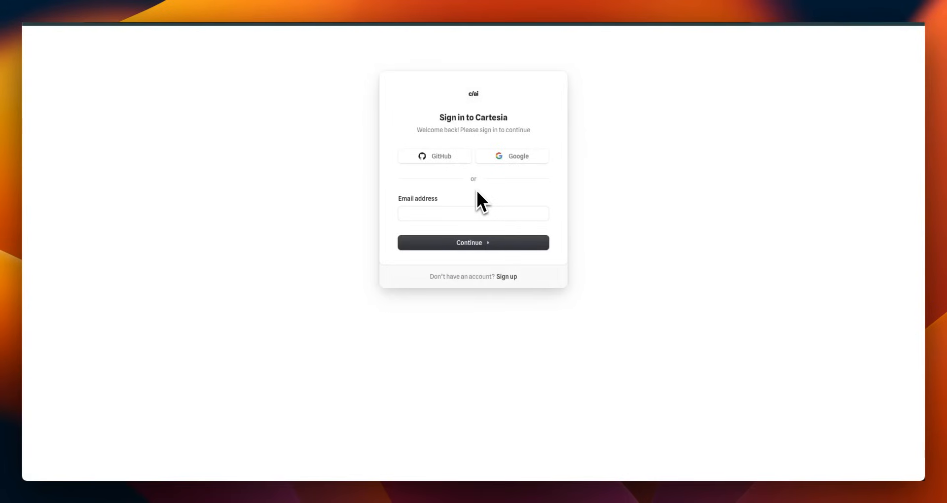
mouse_move(491, 169)
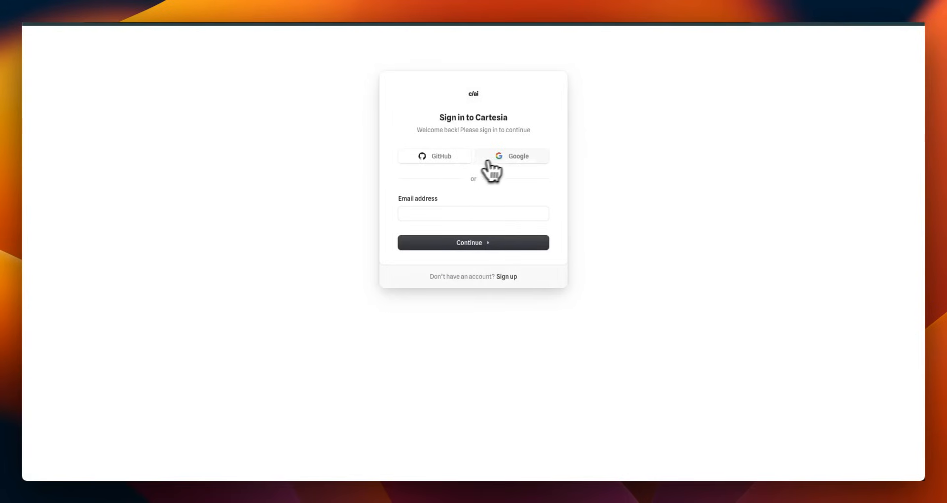
mouse_move(530, 164)
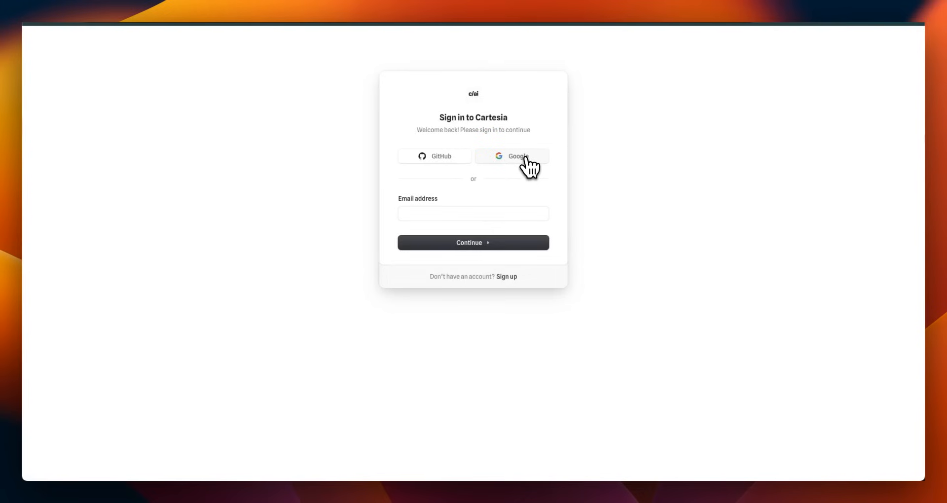
Step: Sign in to Cartesia with a Google account
left_click(512, 156)
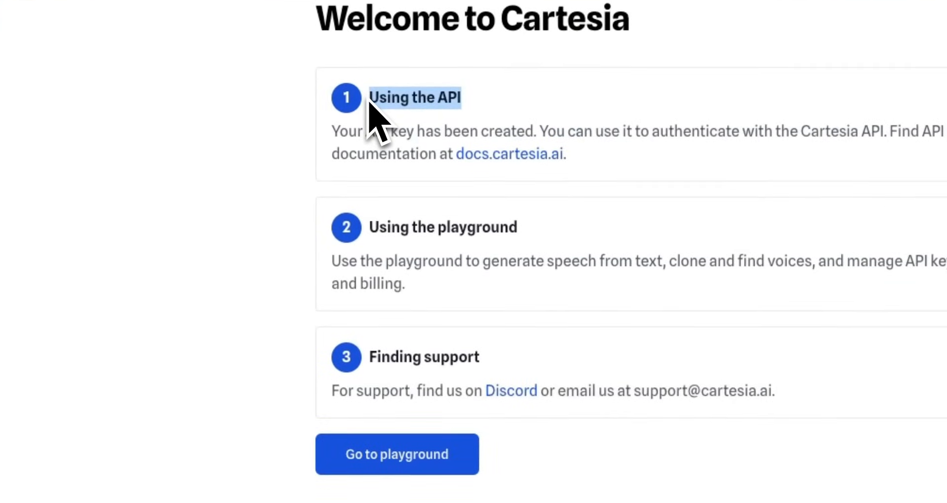
mouse_move(385, 227)
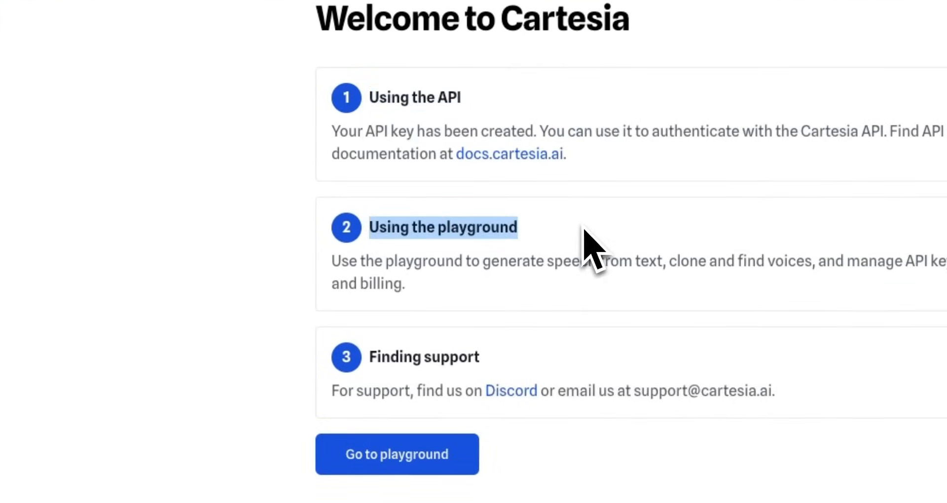
Step: Go from the welcome page to the text-to-speech playground and browse its Voice Library
scroll("down", 3)
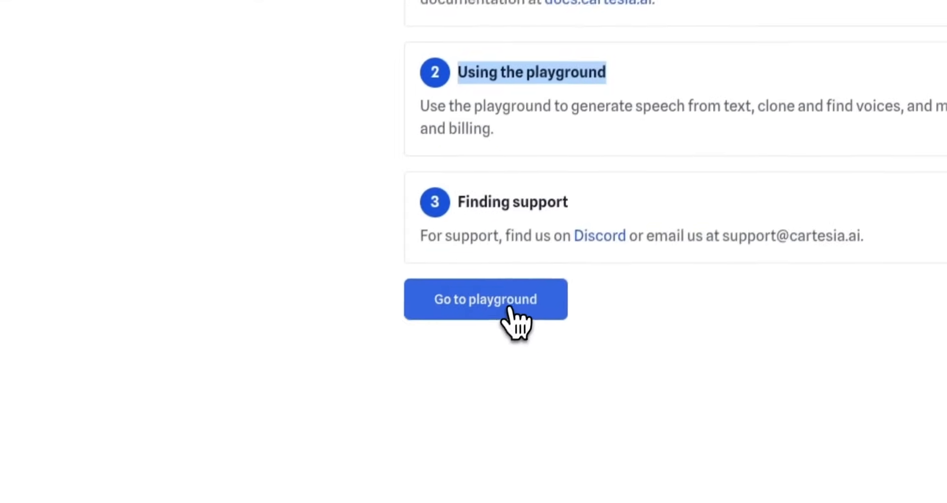
left_click(485, 298)
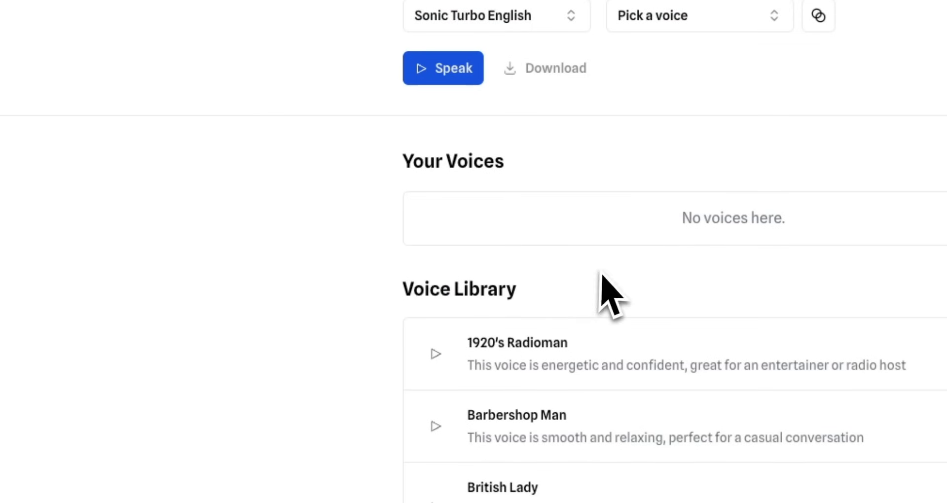
scroll("down", 3)
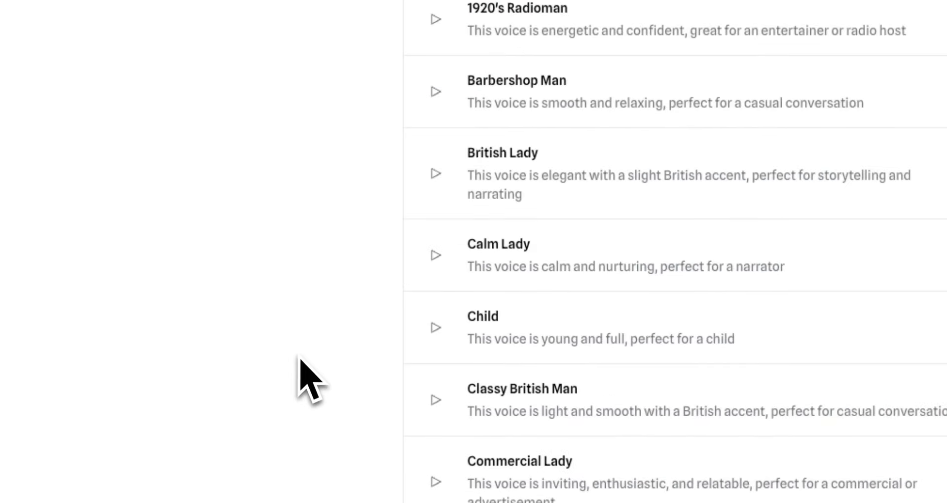
scroll("down", 3)
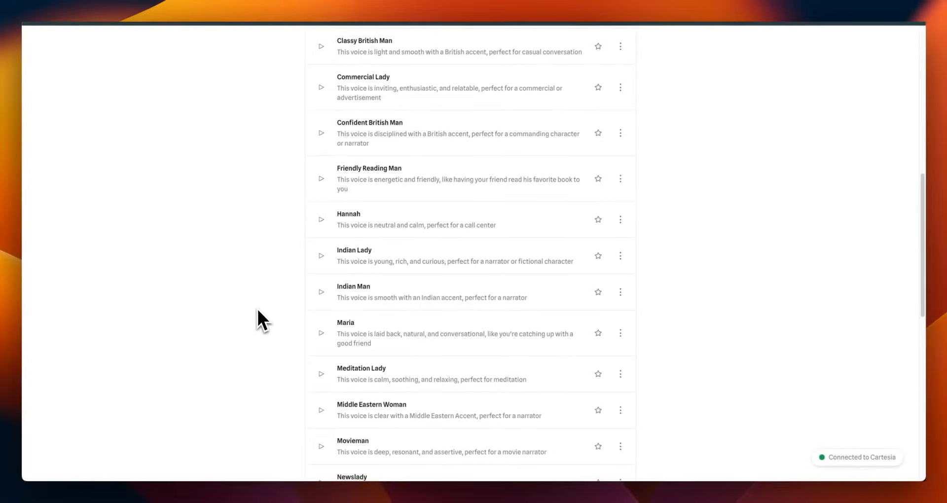
scroll("up", 3)
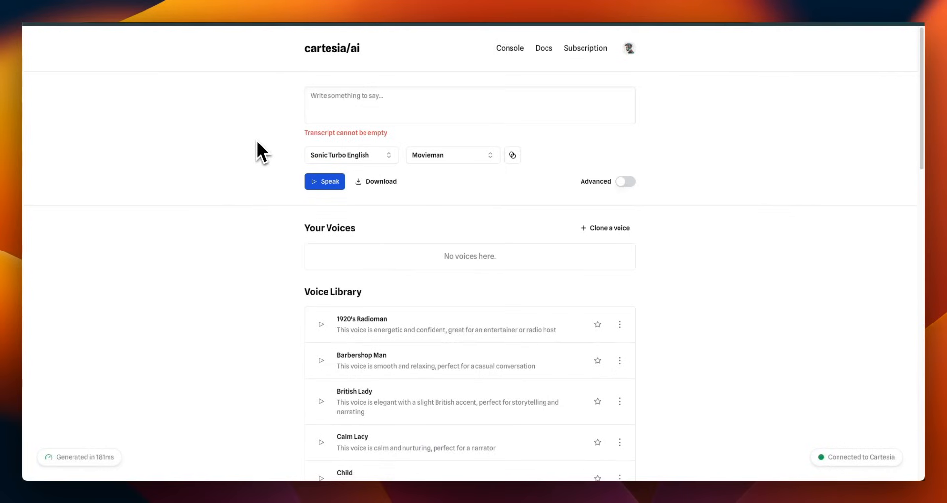
mouse_move(259, 185)
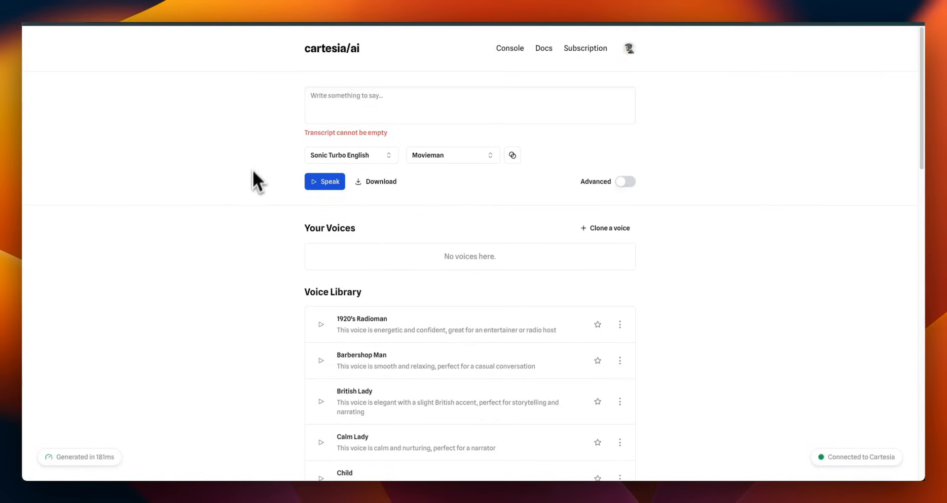
Step: Open the 1920's Radioman voice page showing its ID, embedding and emotion filters
scroll("down", 3)
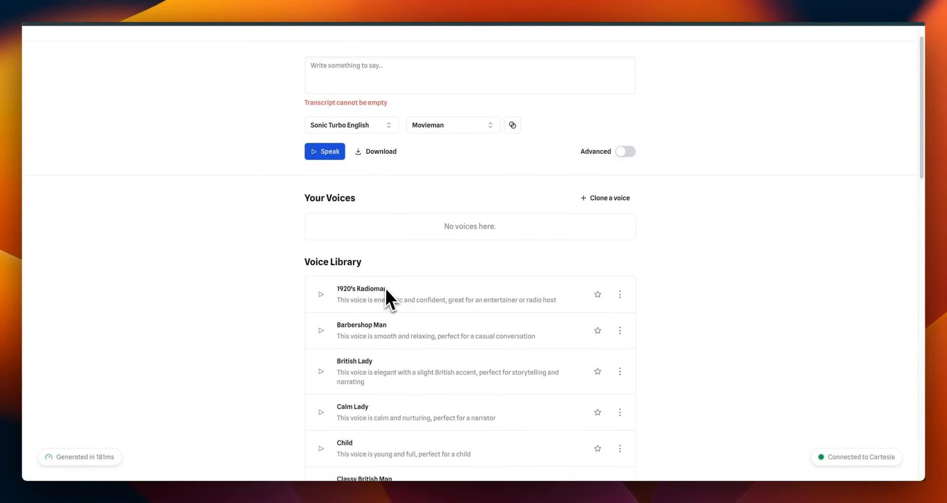
mouse_move(317, 305)
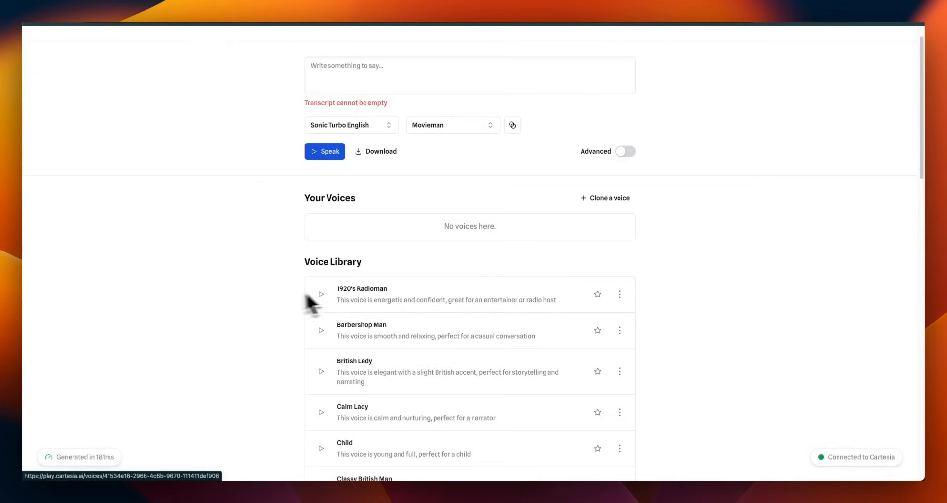
mouse_move(362, 299)
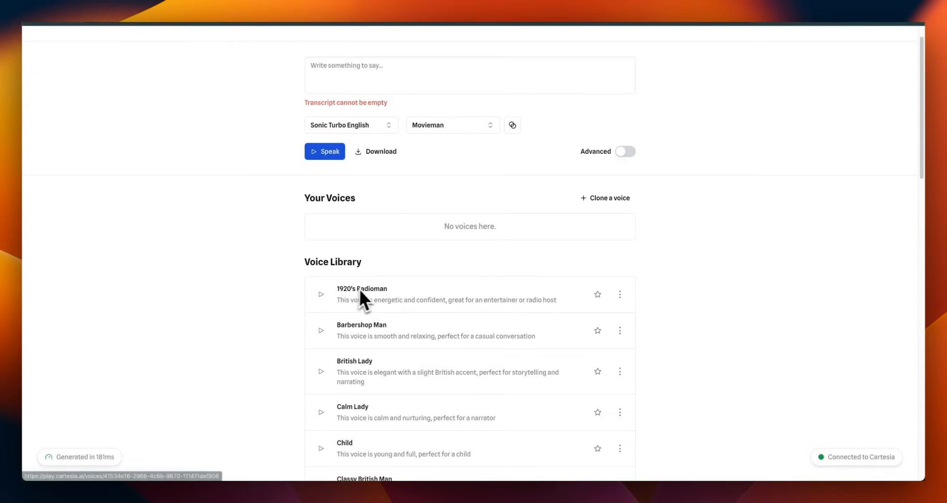
mouse_move(326, 305)
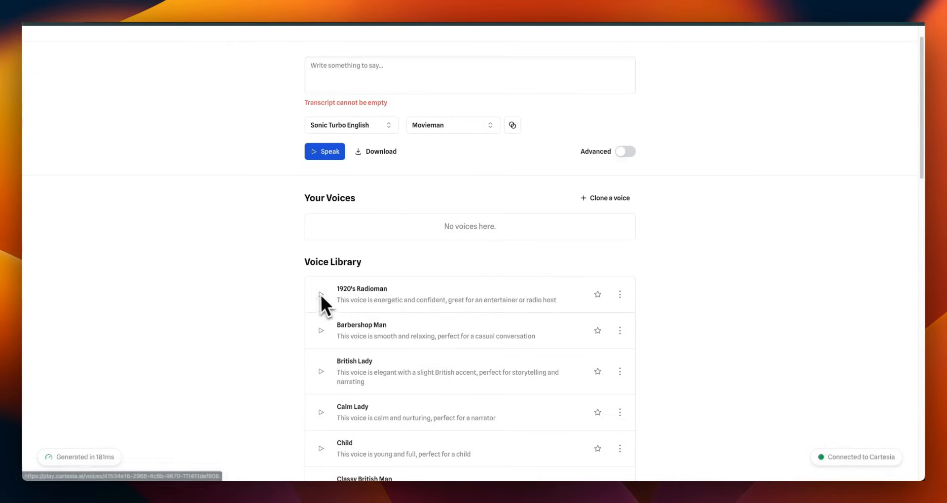
left_click(361, 294)
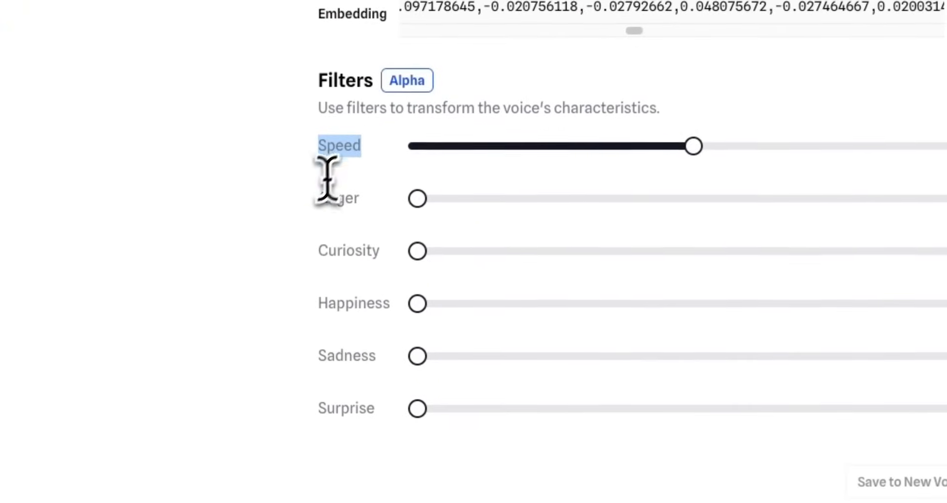
mouse_move(315, 353)
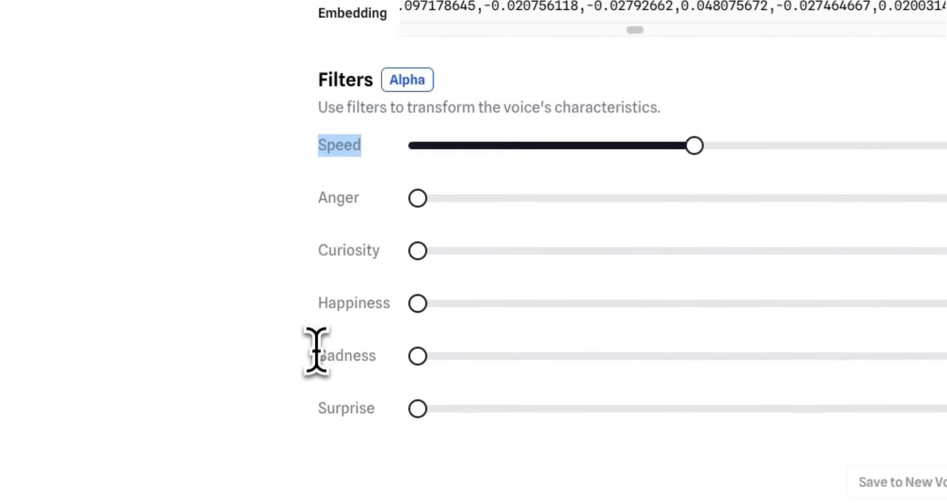
mouse_move(341, 408)
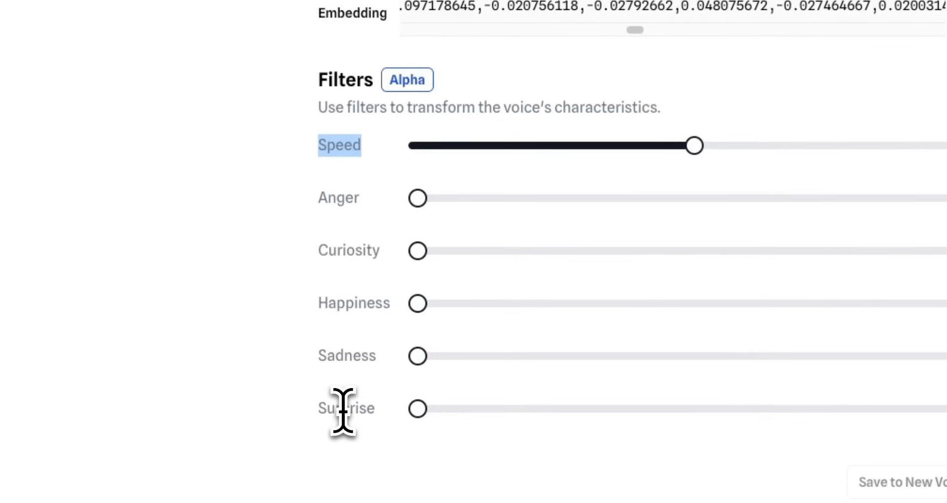
scroll("up", 3)
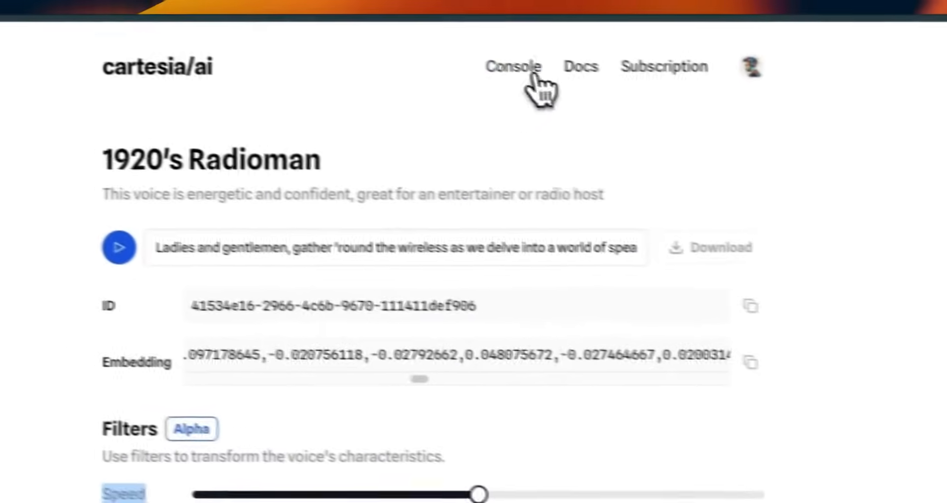
Step: View the Console page listing the one API key created today
left_click(513, 66)
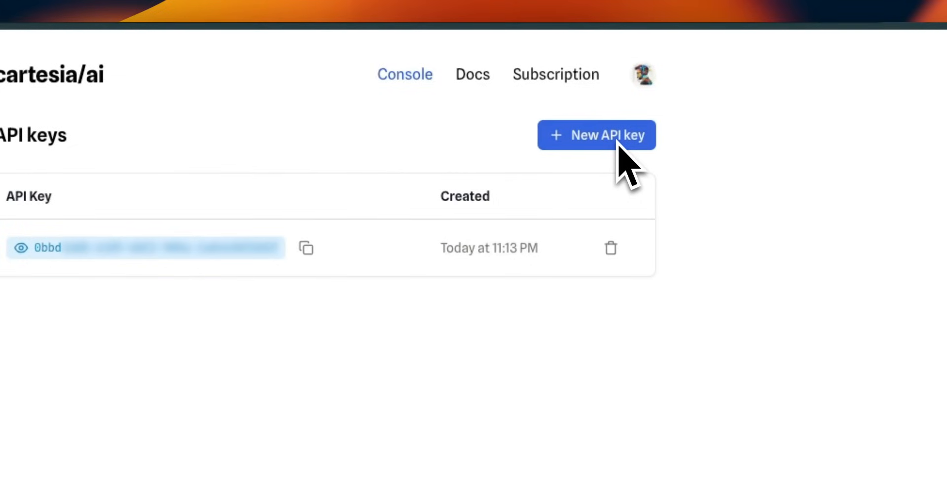
mouse_move(306, 248)
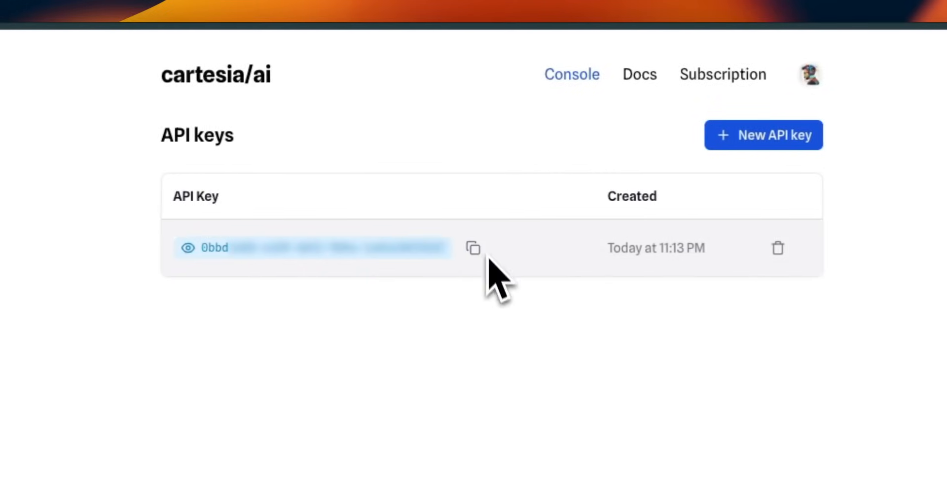
mouse_move(453, 317)
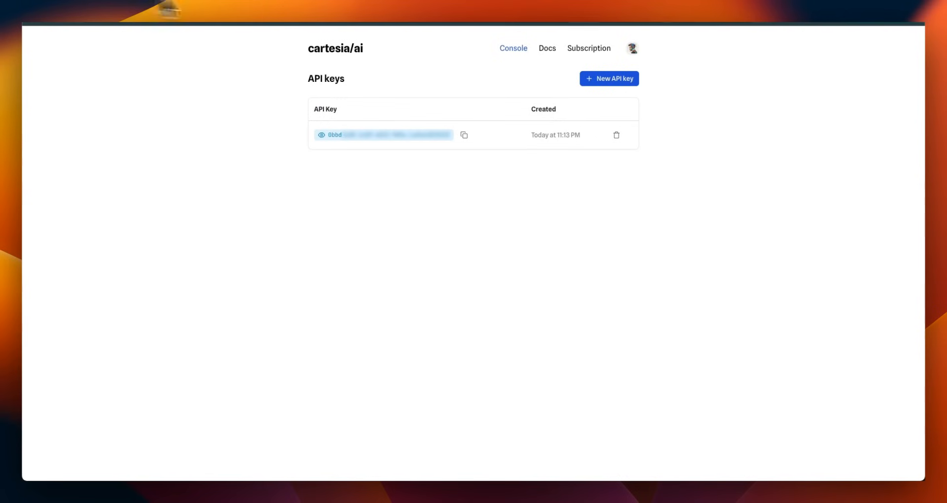
left_click(547, 47)
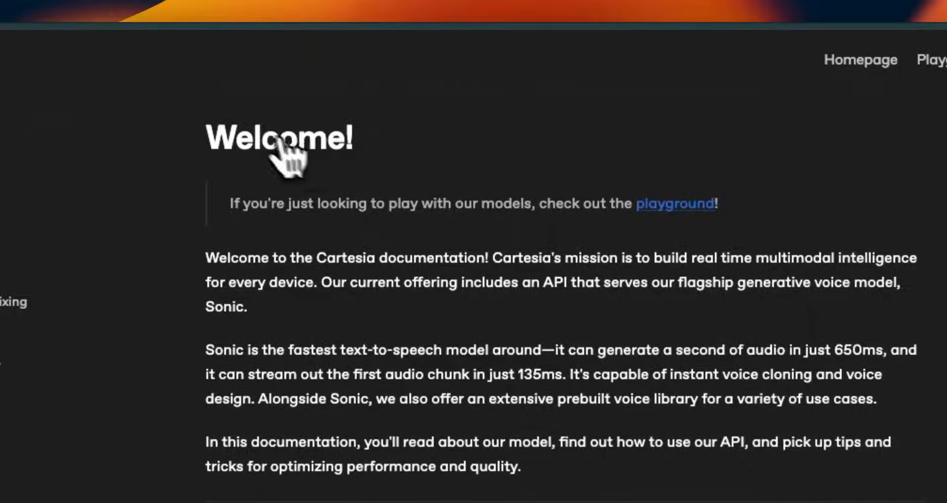
scroll("down", 3)
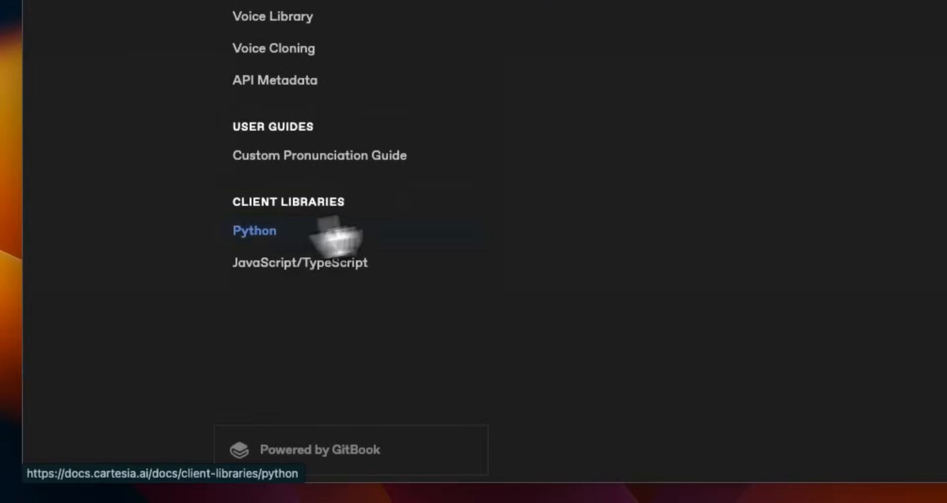
left_click(253, 230)
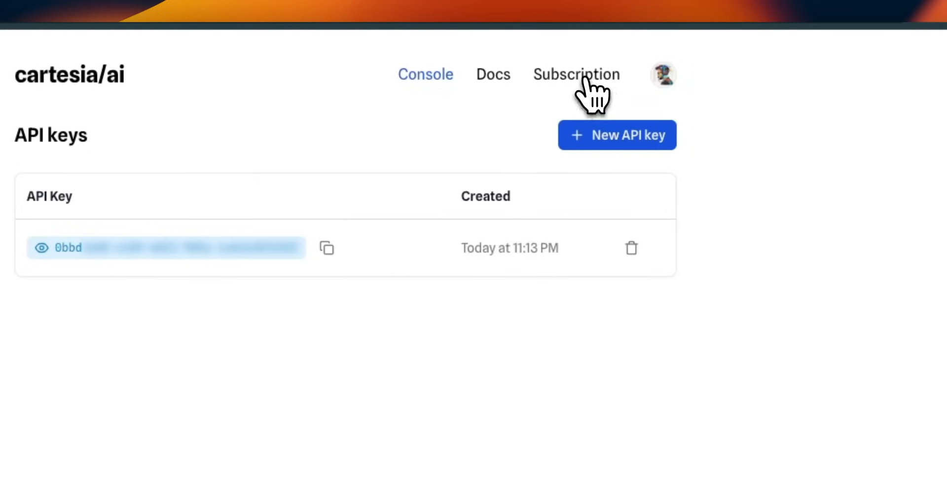
Step: Review the Subscription page, highlighting the Pro plan's 100,000 characters per month at $5/mo
left_click(575, 74)
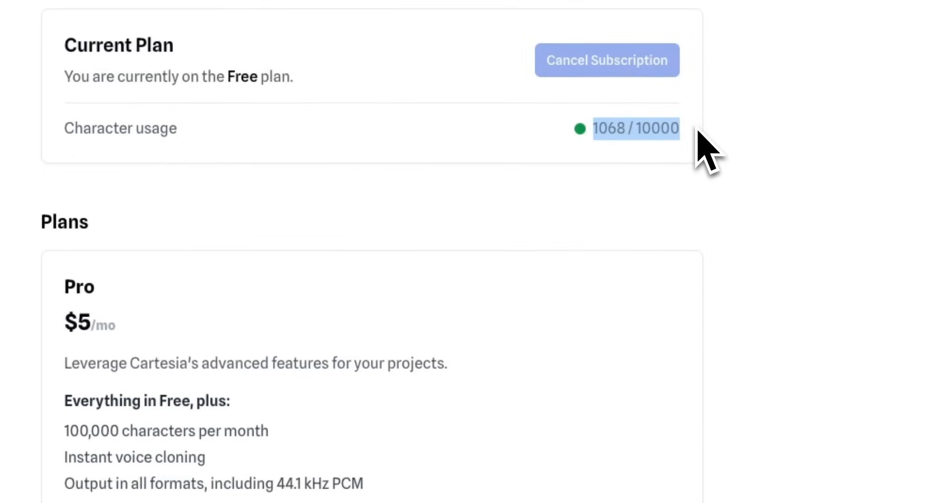
scroll("down", 3)
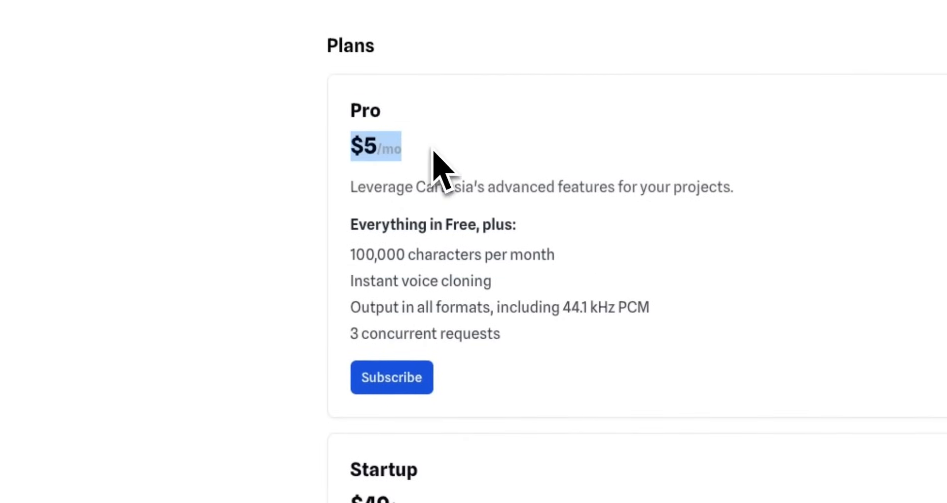
mouse_move(353, 253)
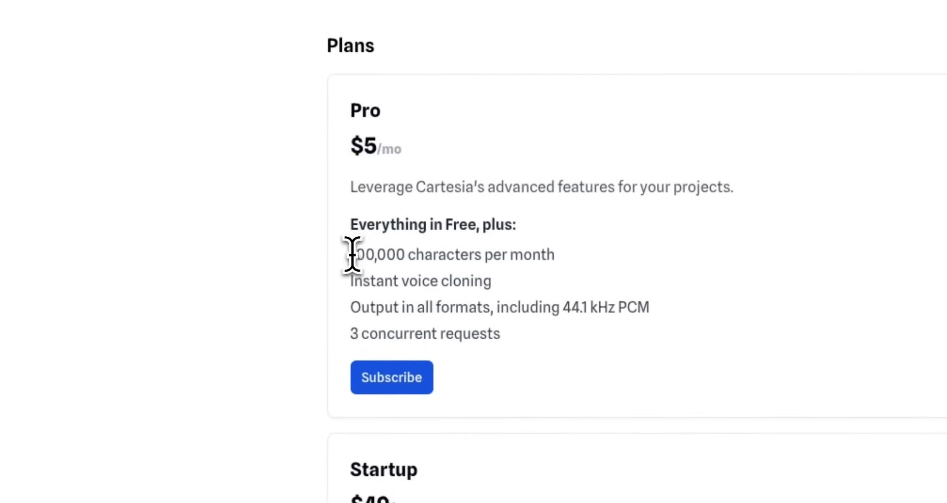
double_click(376, 255)
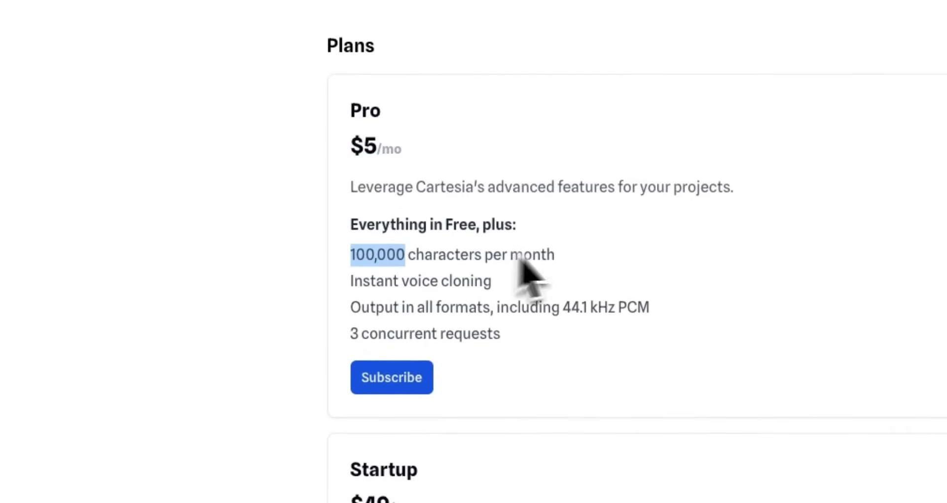
mouse_move(552, 272)
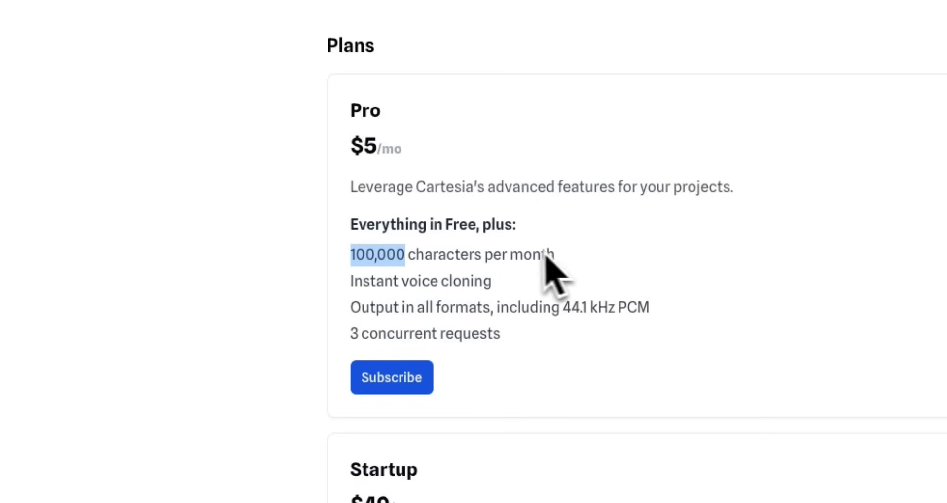
scroll("down", 3)
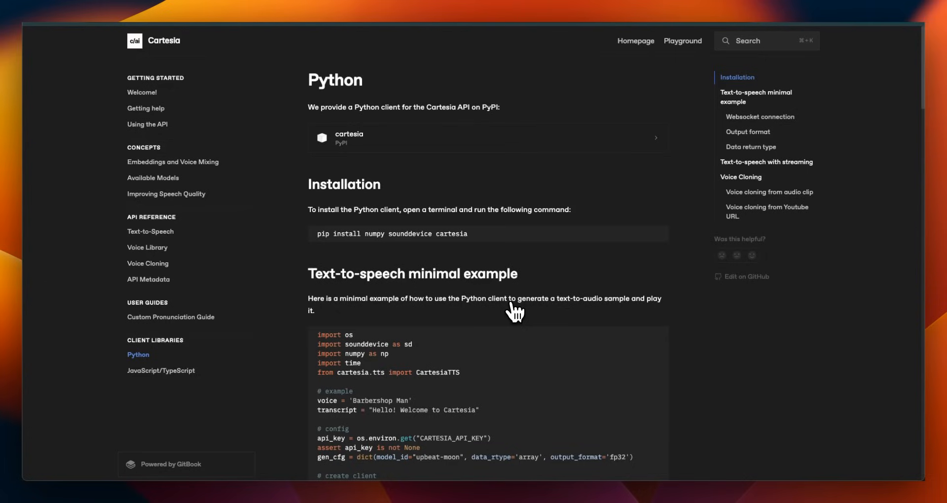
mouse_move(563, 331)
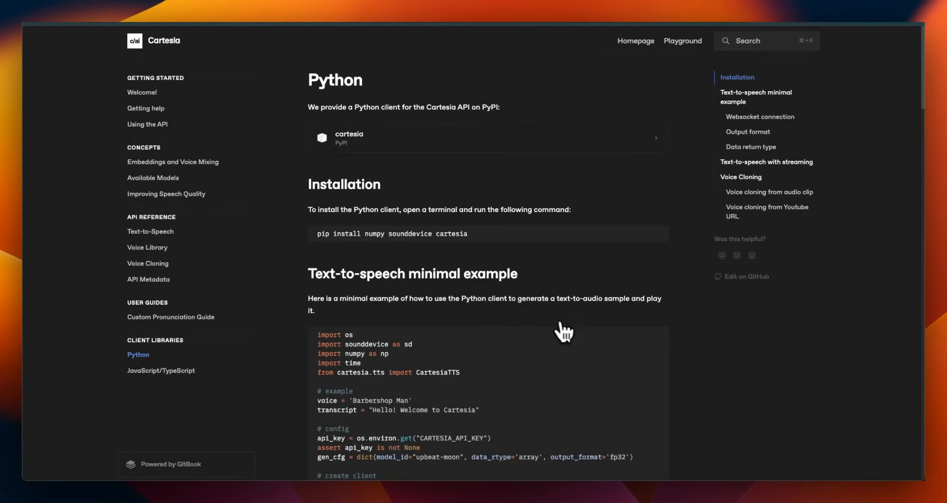
Step: Read through the Python client example and select its pip install numpy sounddevice cartesia command
scroll("down", 3)
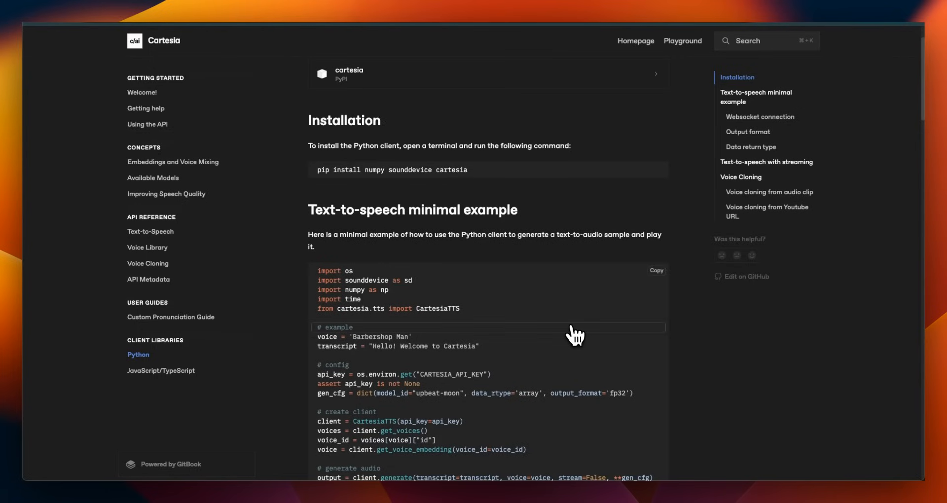
scroll("down", 3)
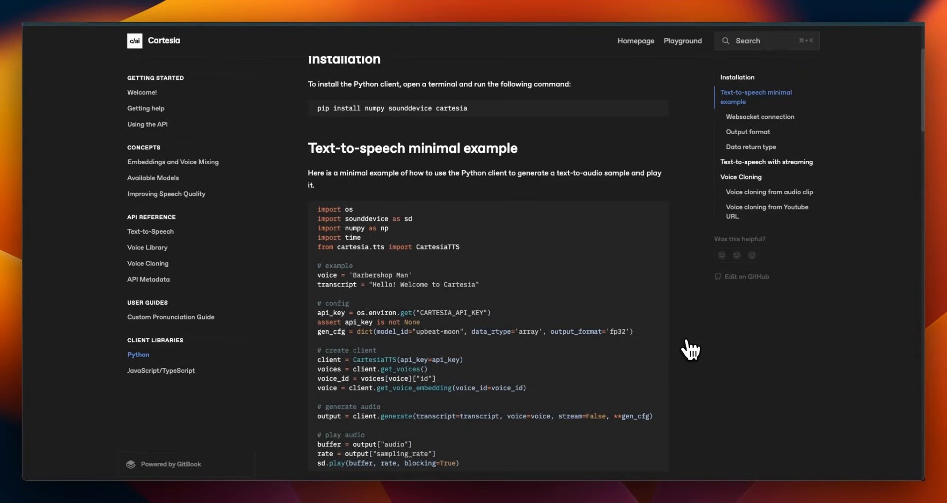
scroll("down", 3)
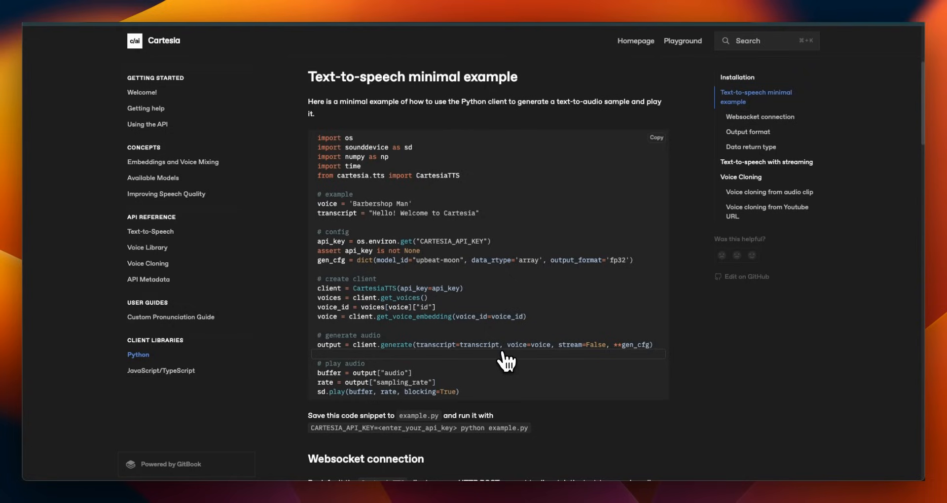
scroll("up", 3)
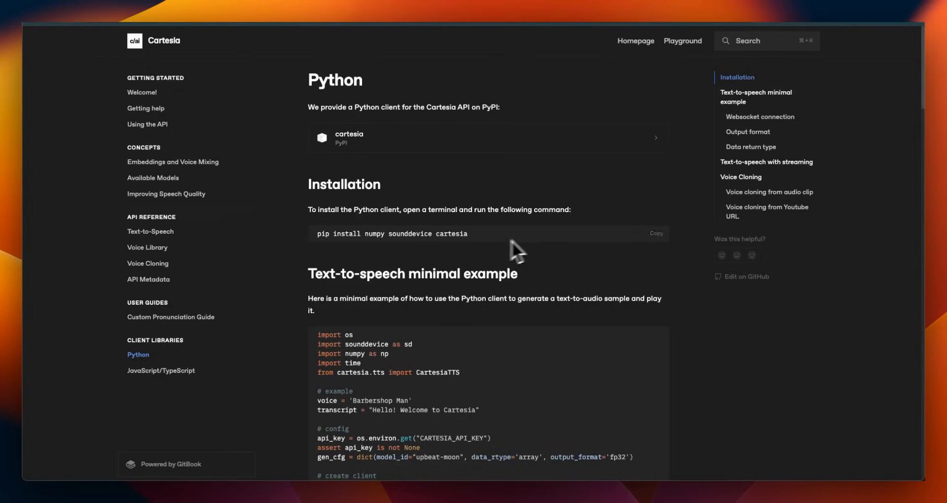
mouse_move(320, 236)
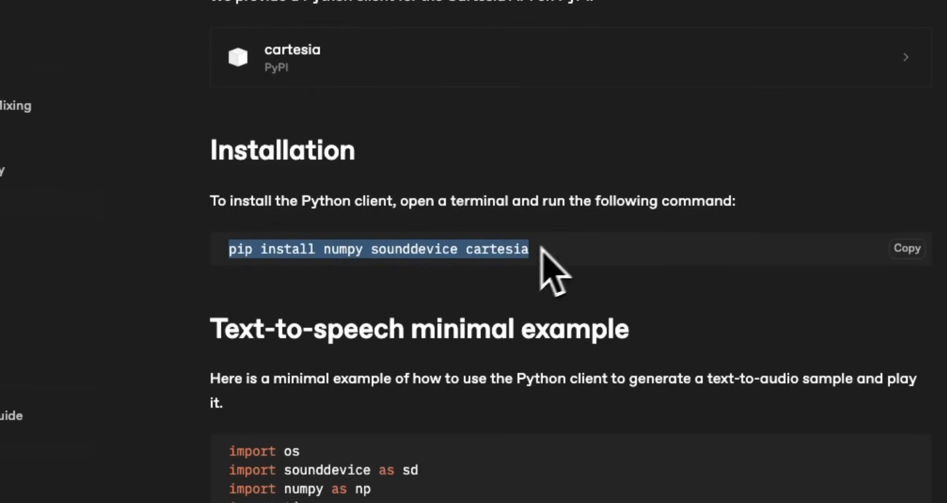
mouse_move(353, 259)
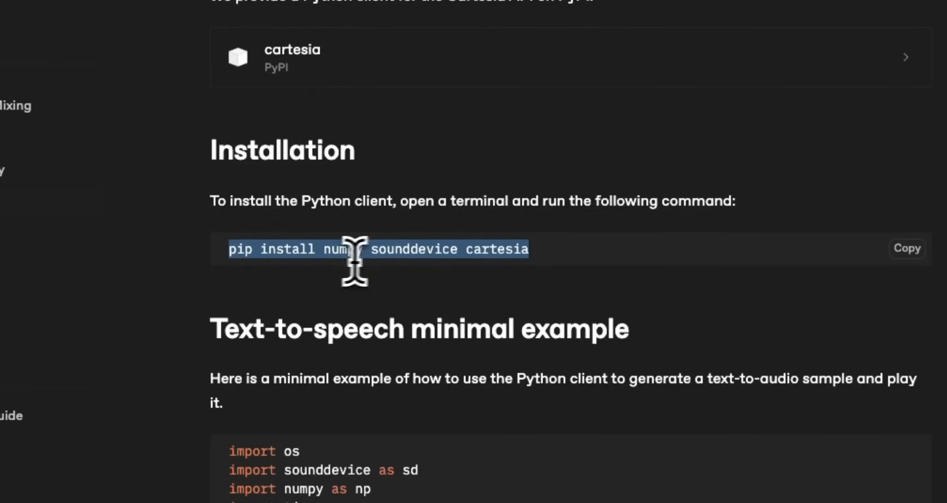
double_click(413, 249)
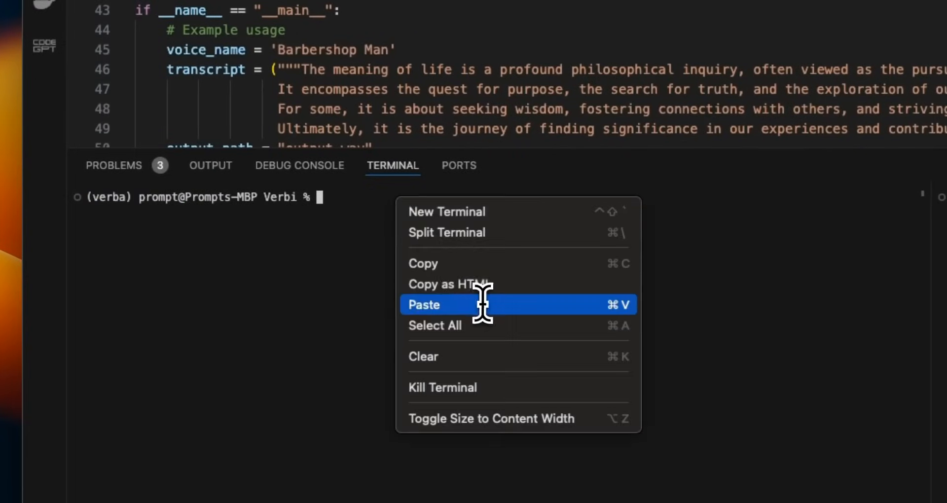
Step: Run the pasted pip install numpy sounddevice cartesia command in the terminal
left_click(423, 305)
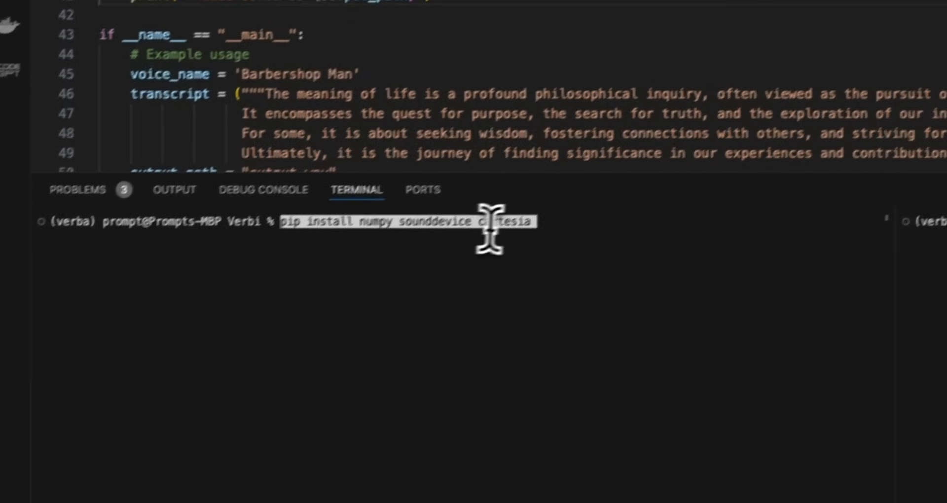
key("Return")
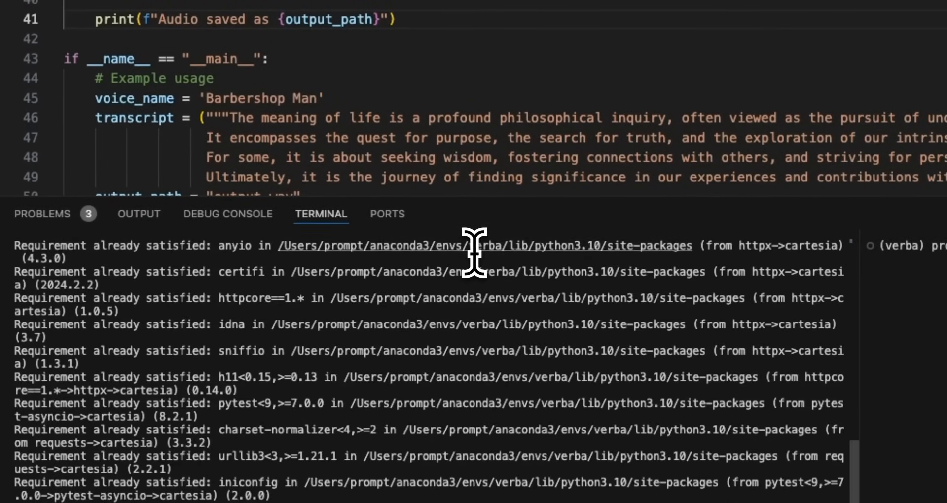
mouse_move(483, 246)
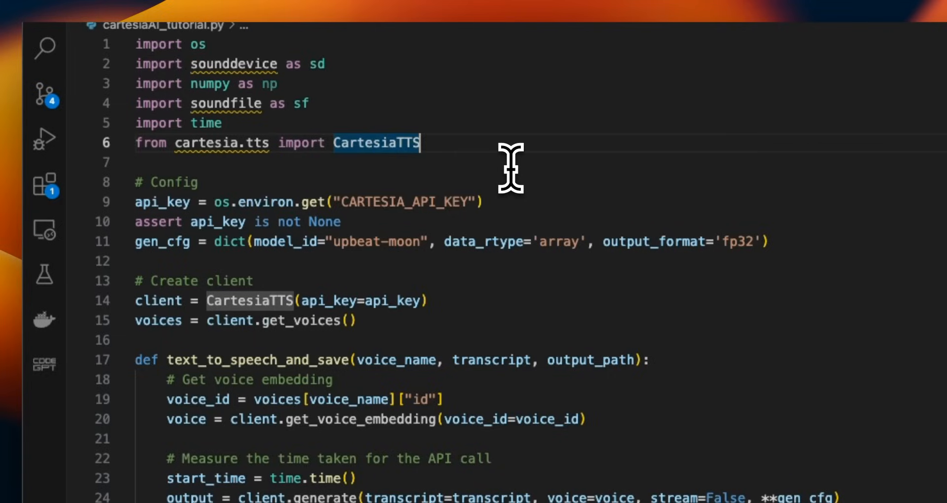
mouse_move(512, 194)
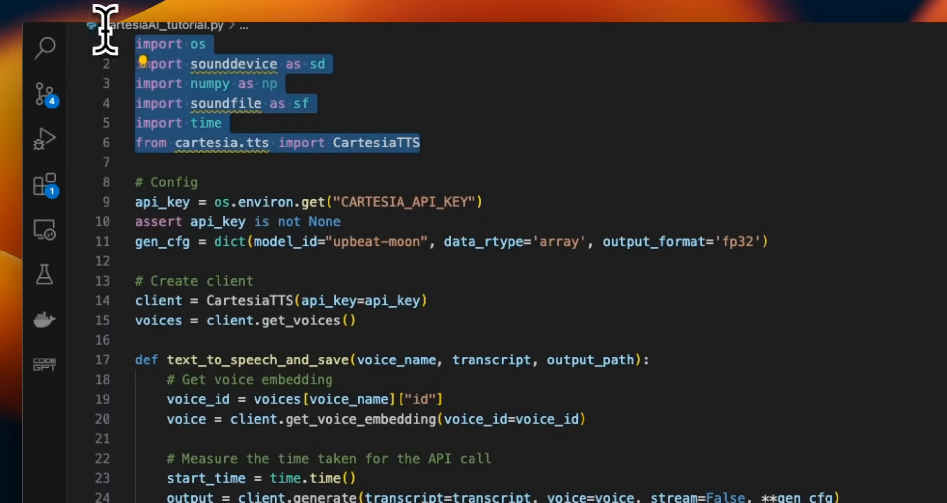
left_click(308, 104)
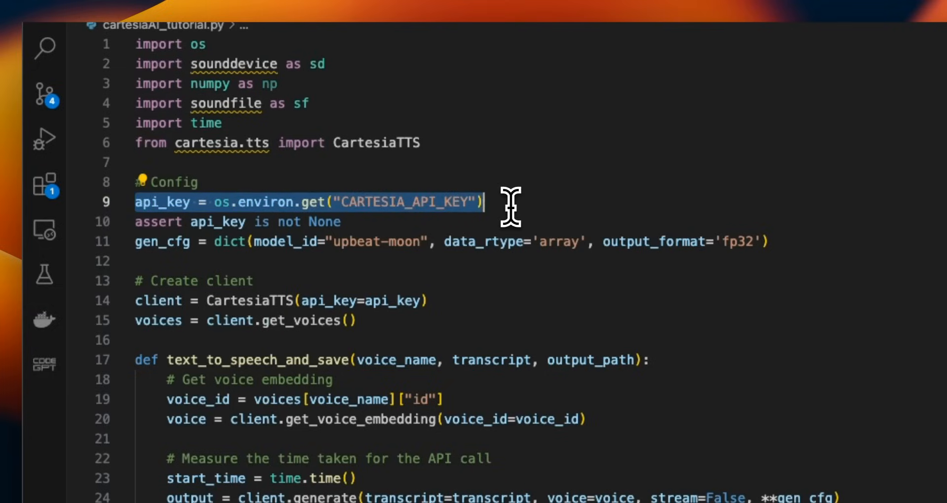
mouse_move(510, 208)
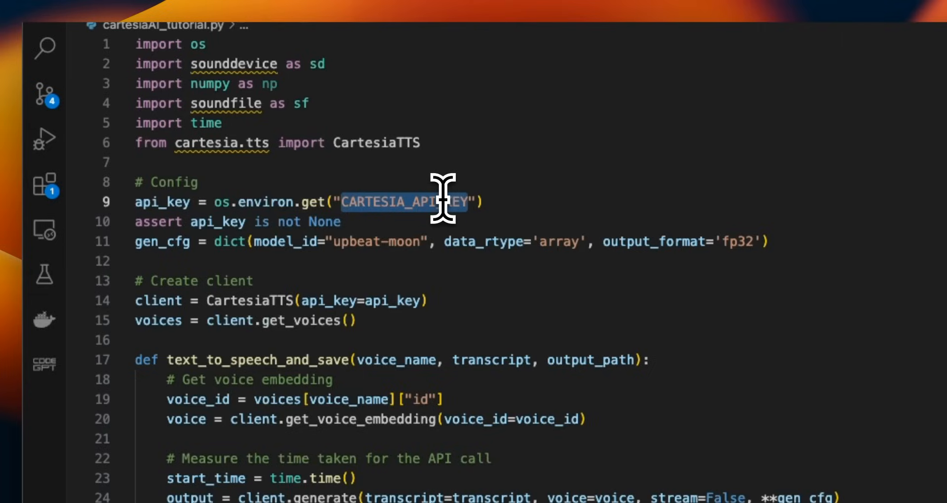
mouse_move(476, 246)
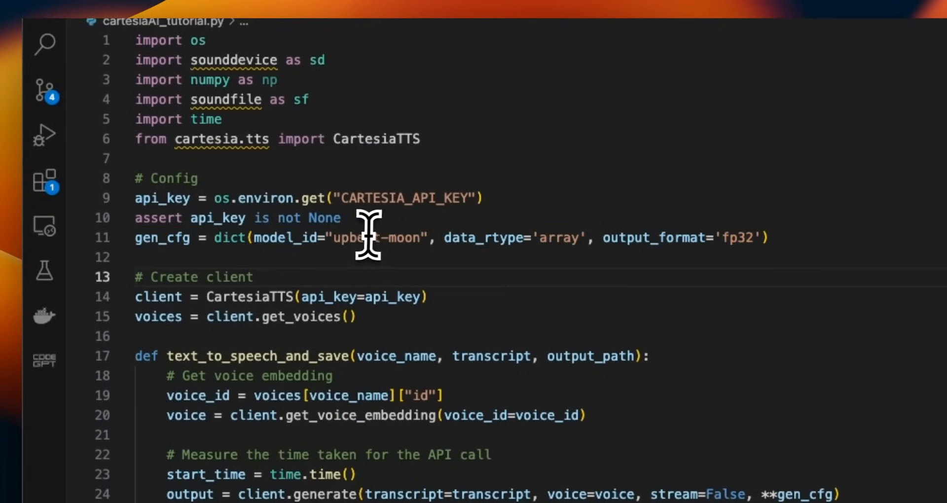
double_click(375, 237)
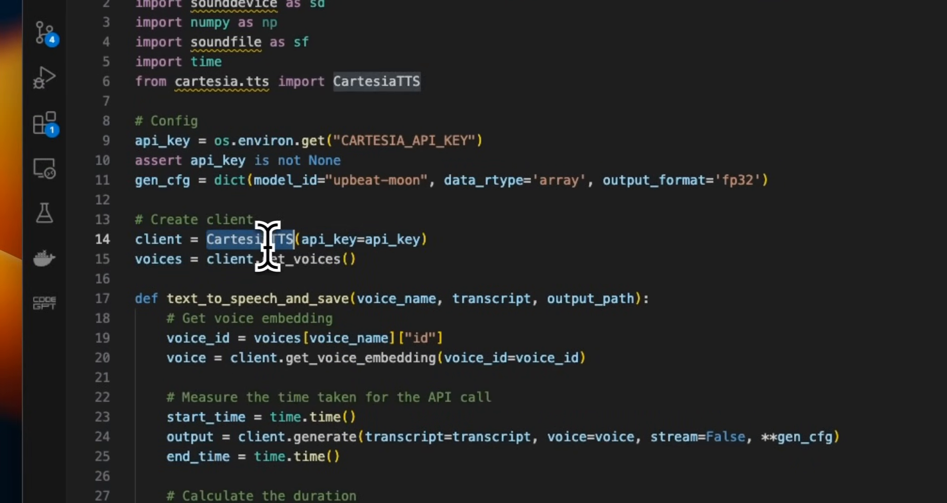
mouse_move(418, 242)
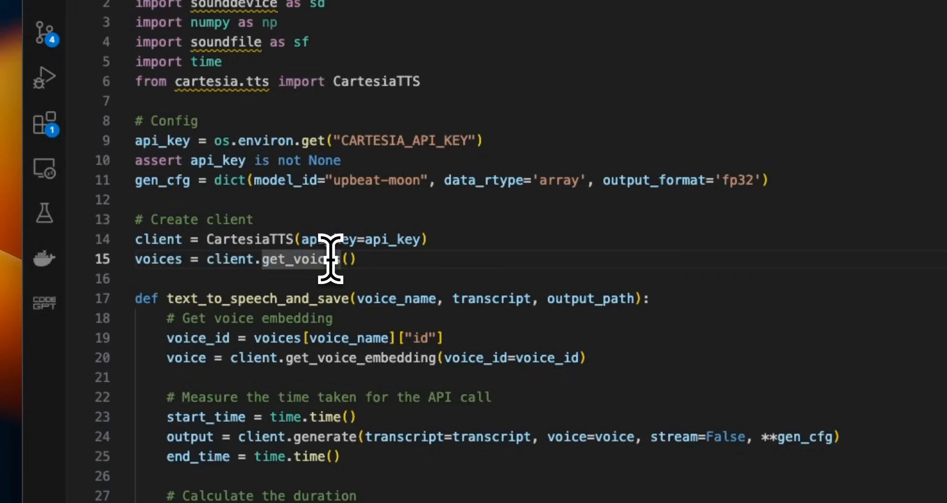
double_click(158, 260)
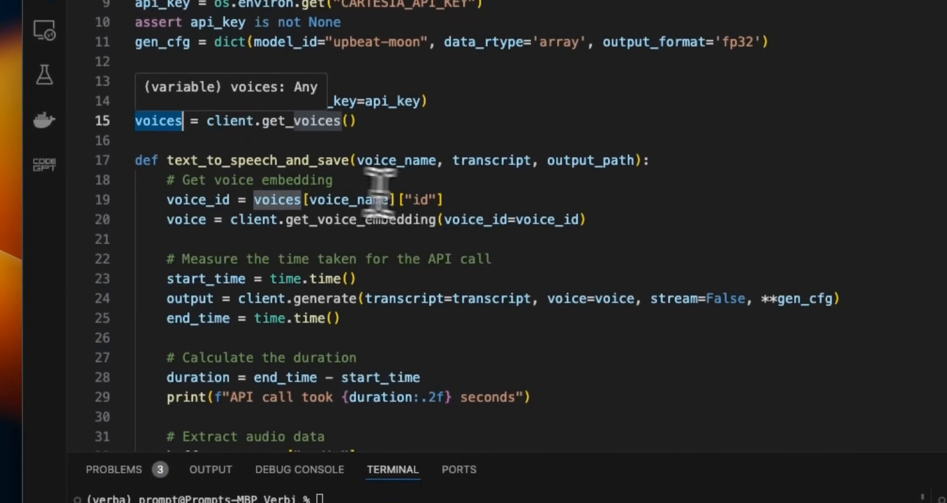
scroll("down", 3)
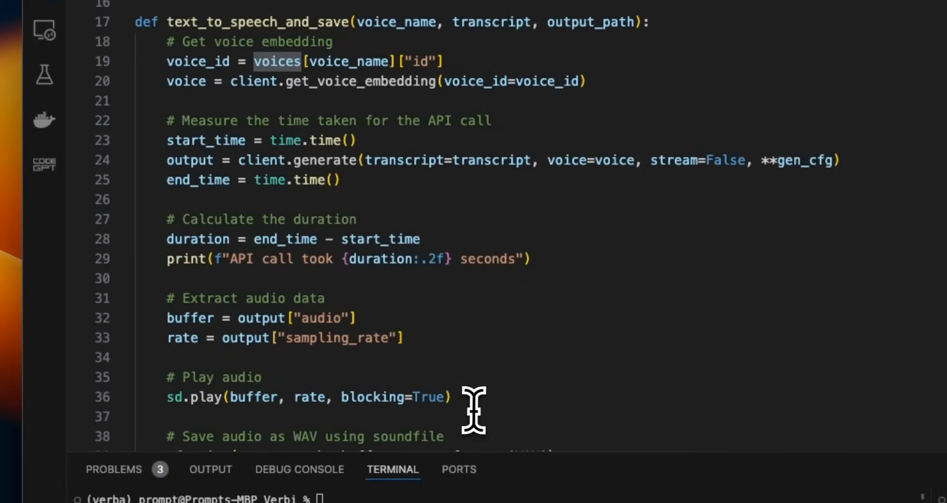
scroll("up", 3)
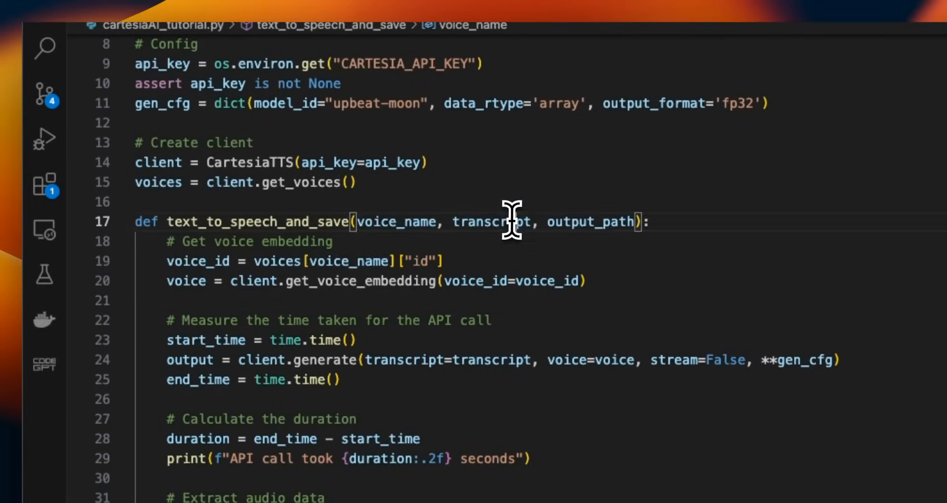
scroll("down", 3)
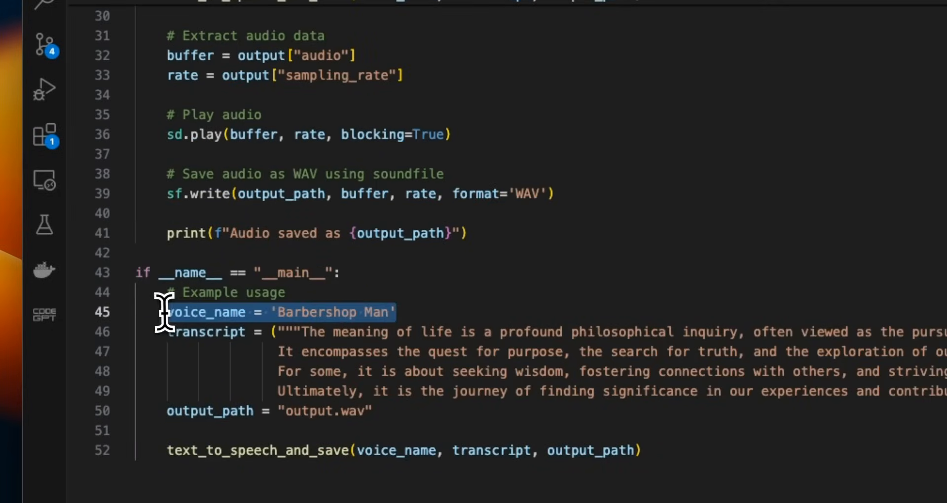
mouse_move(464, 319)
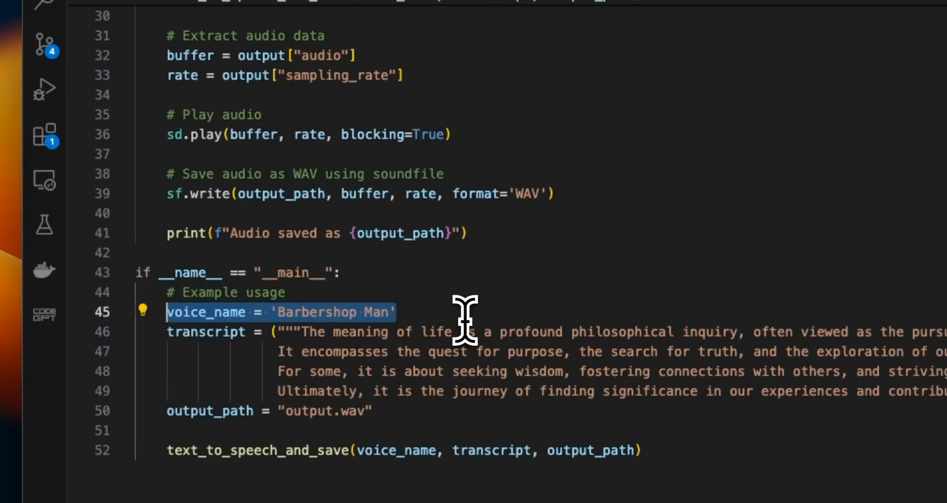
scroll("up", 3)
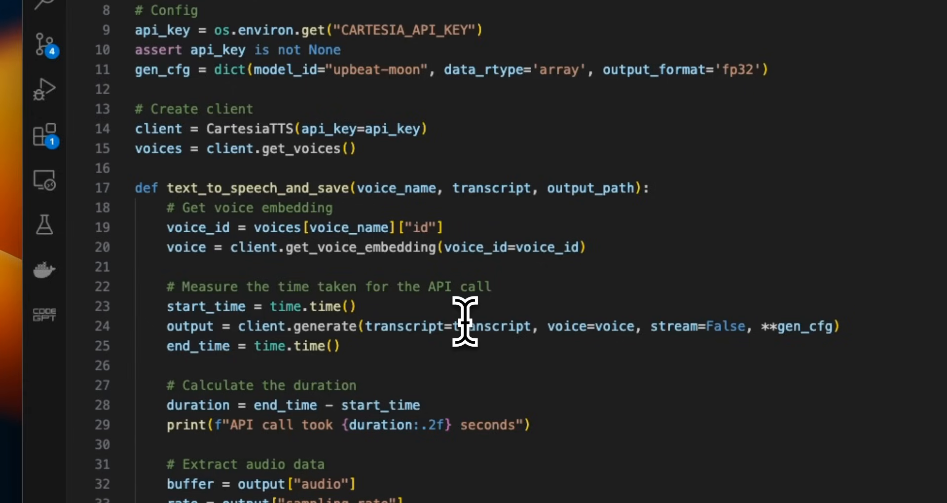
mouse_move(281, 193)
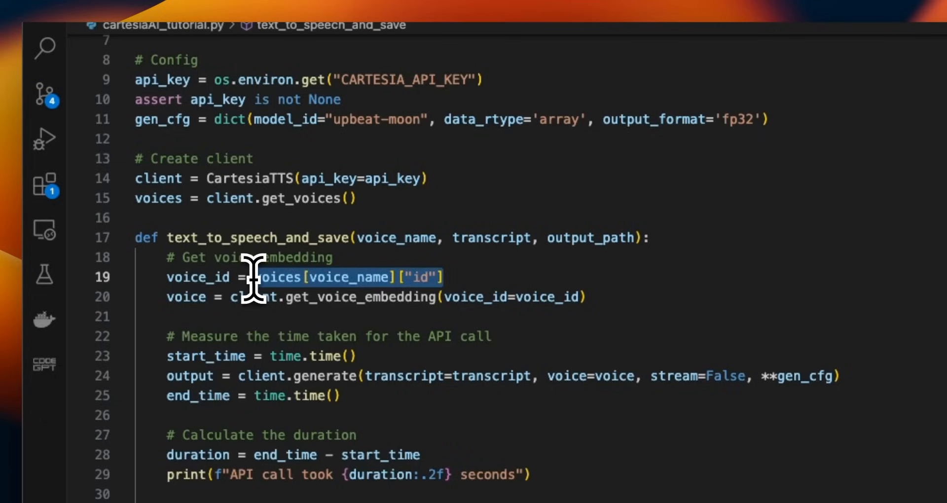
mouse_move(276, 276)
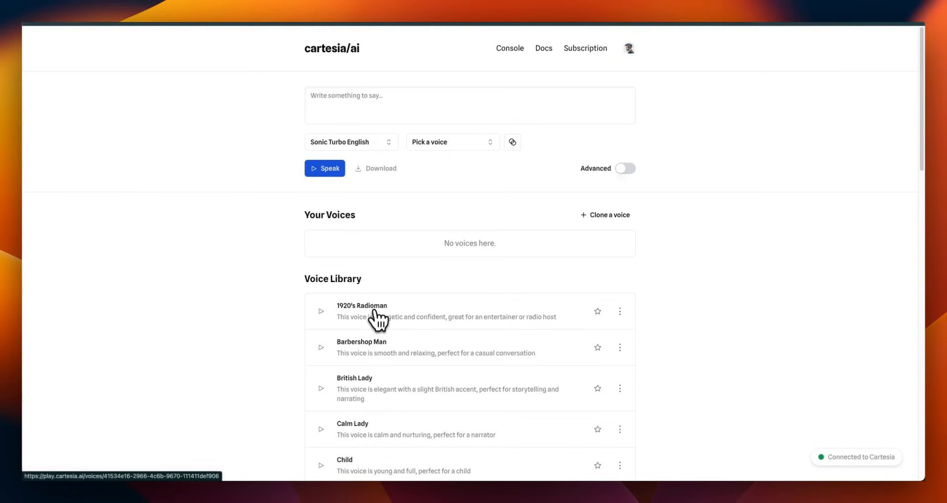
Step: Open the Barbershop Man voice page to view its voice ID
left_click(362, 347)
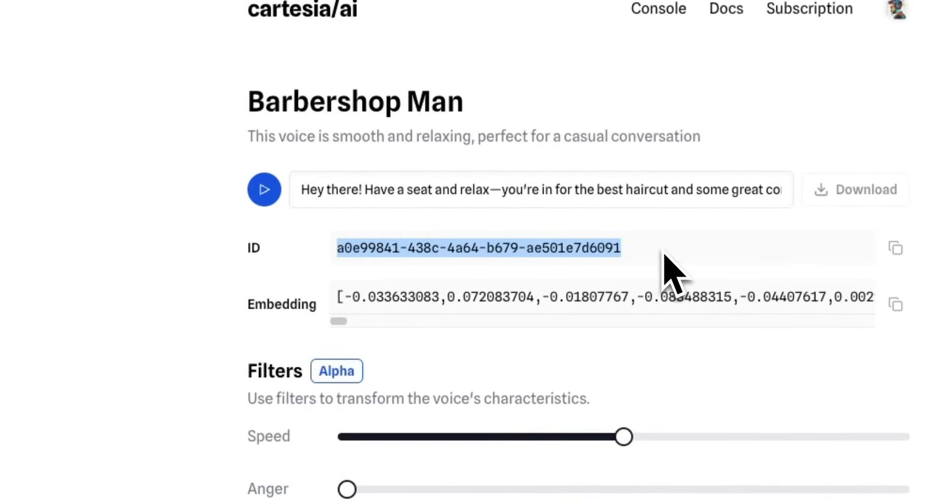
mouse_move(631, 285)
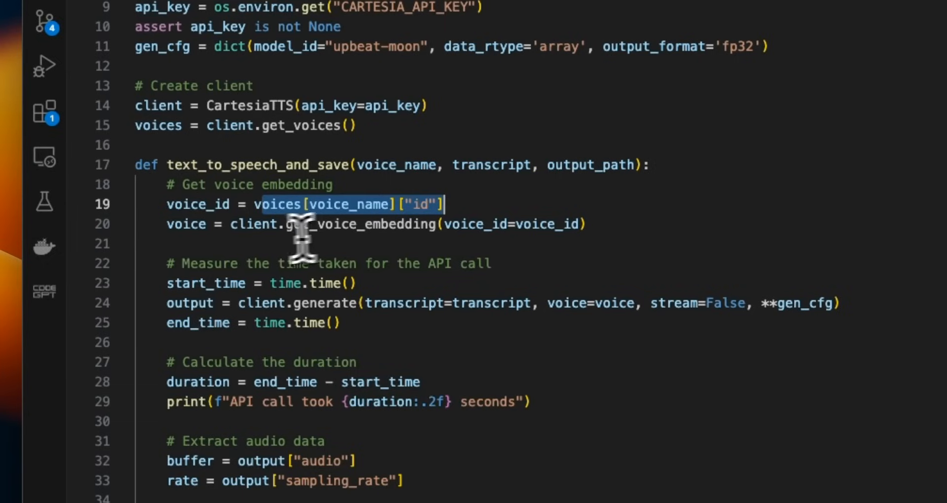
double_click(261, 224)
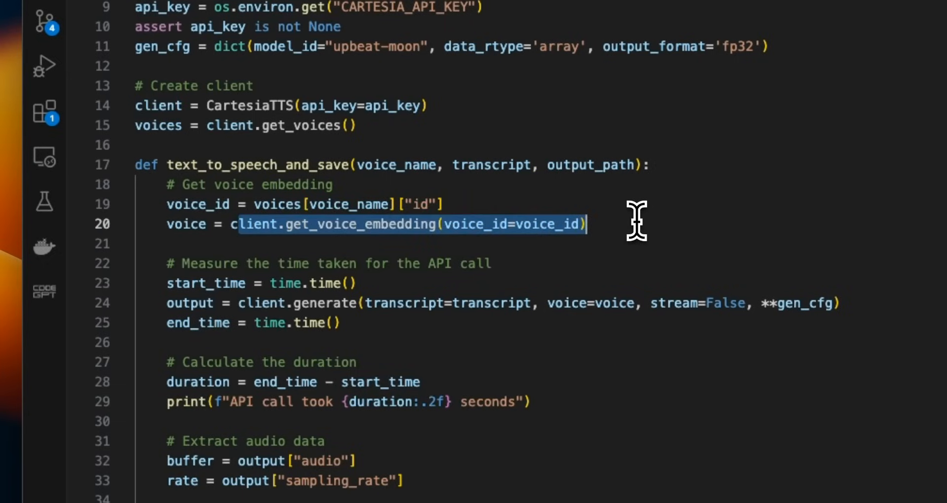
mouse_move(589, 229)
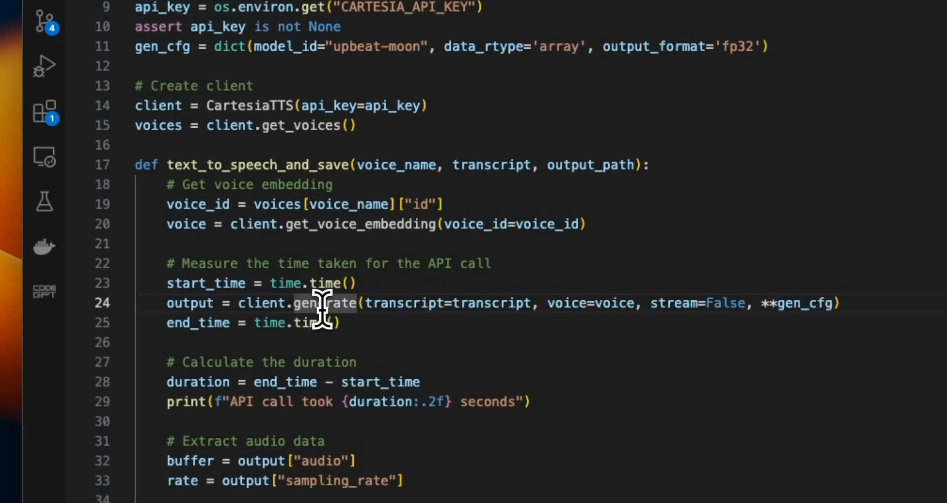
double_click(495, 303)
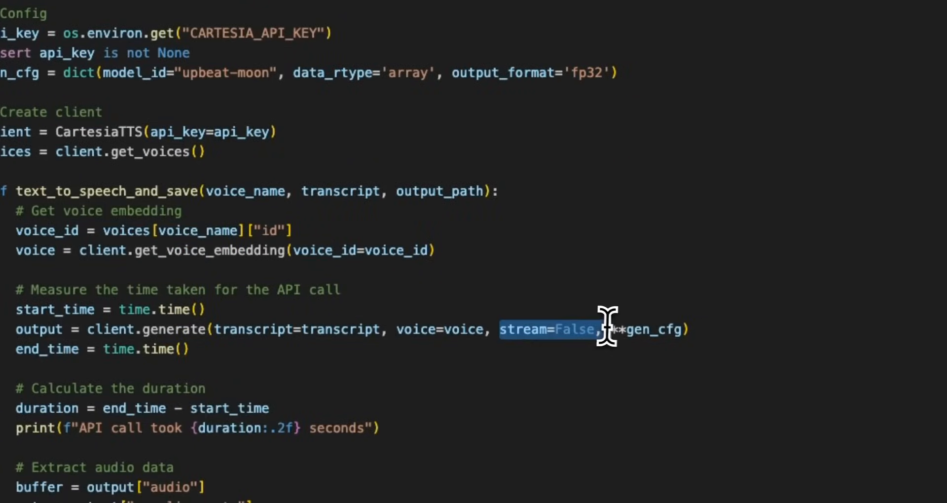
mouse_move(646, 329)
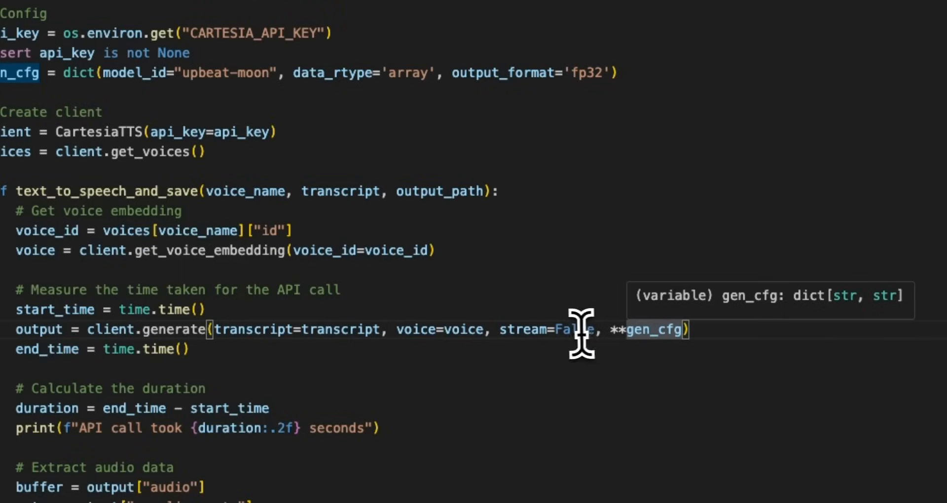
mouse_move(439, 304)
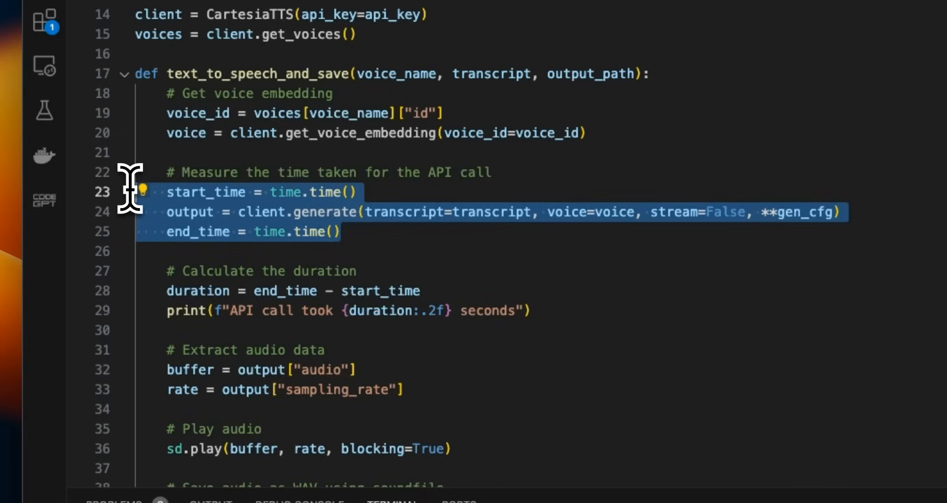
mouse_move(574, 320)
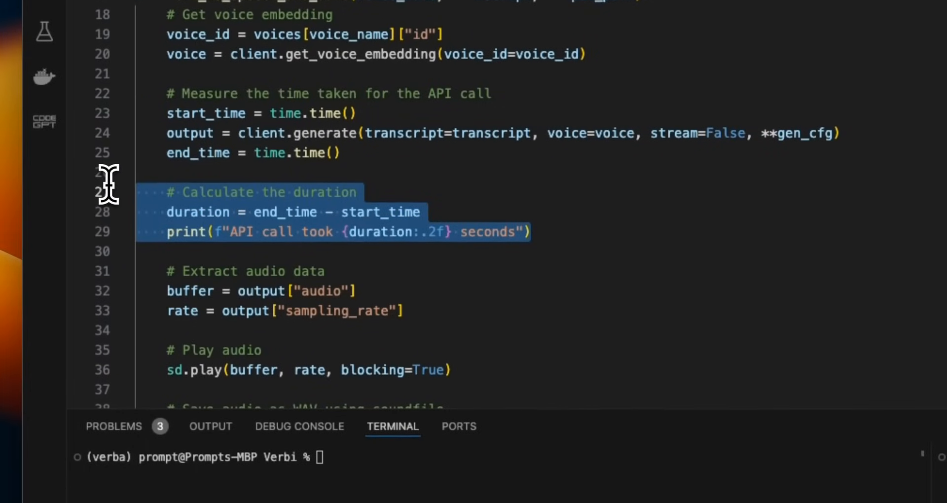
mouse_move(446, 321)
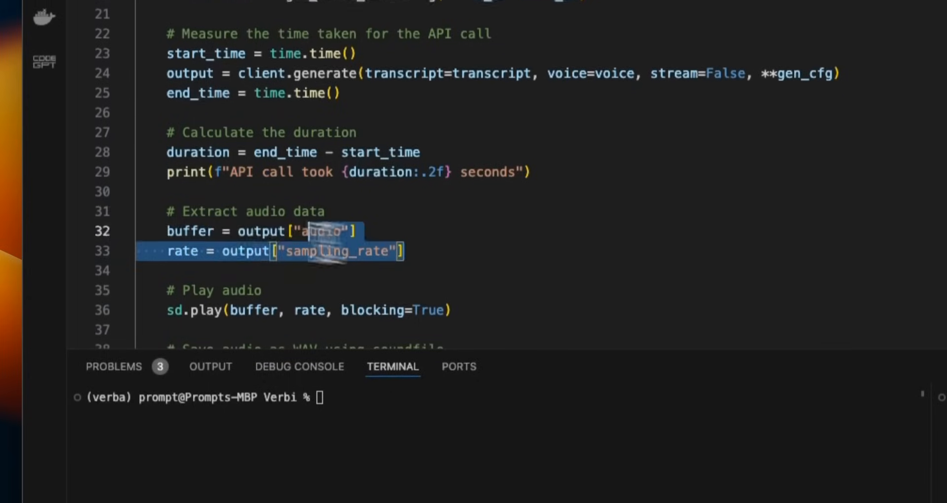
left_click(359, 223)
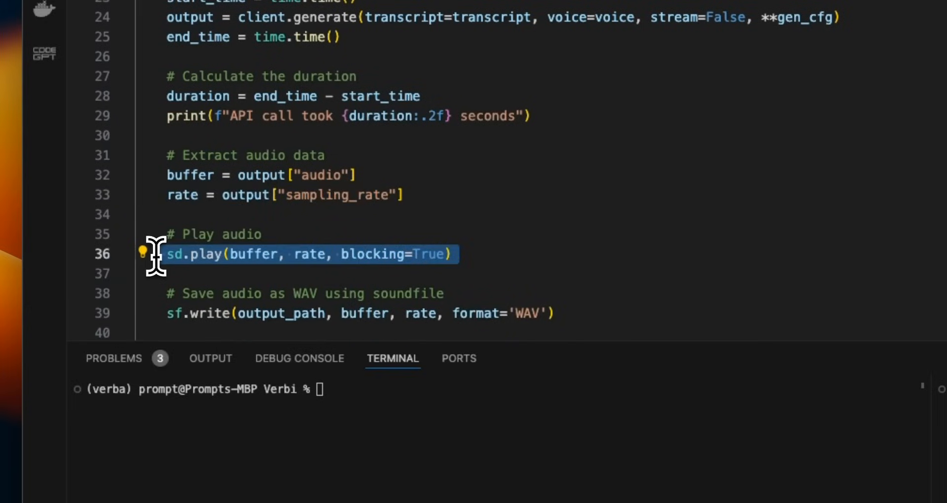
scroll("down", 3)
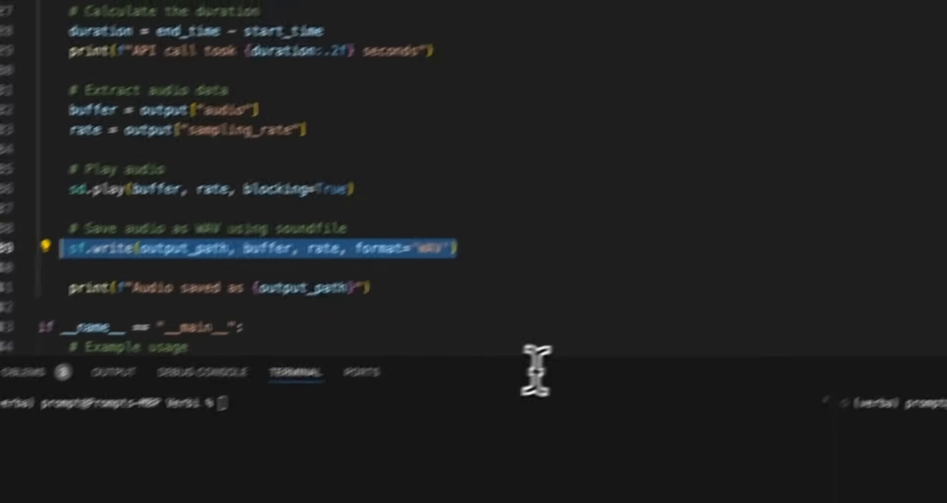
scroll("down", 3)
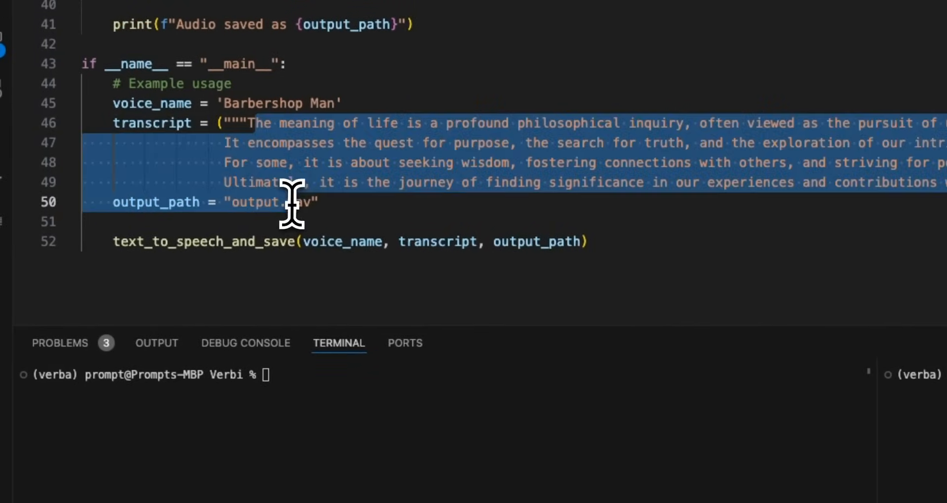
Step: Run cartesiaAI_tutorial.py with python from the integrated terminal
scroll("right", 3)
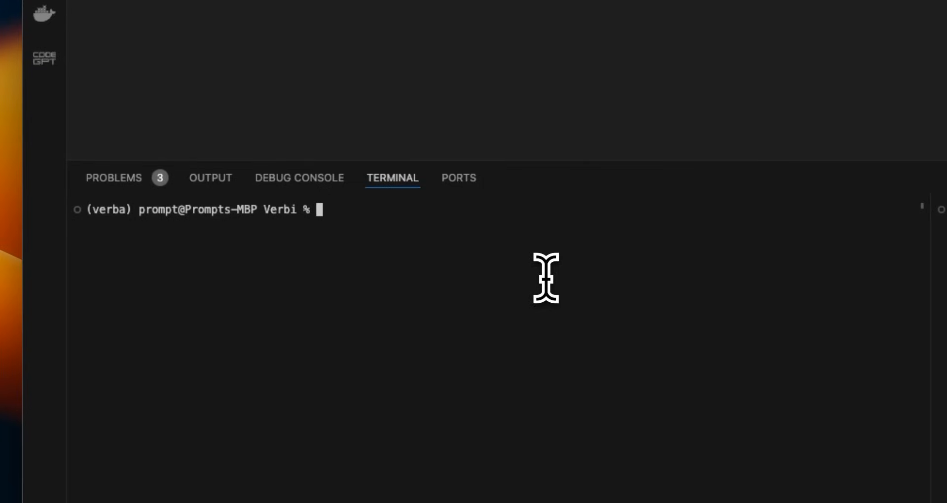
type("python cartesiaAI_tutorial.py")
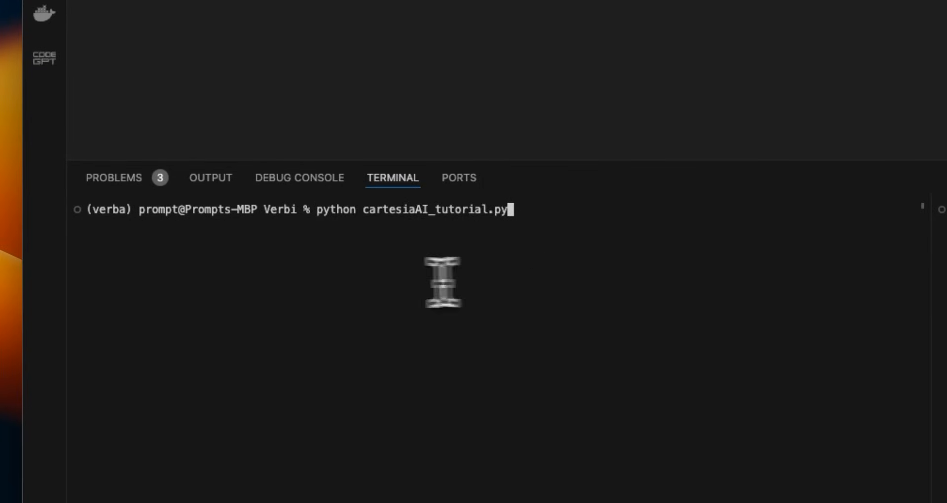
mouse_move(490, 242)
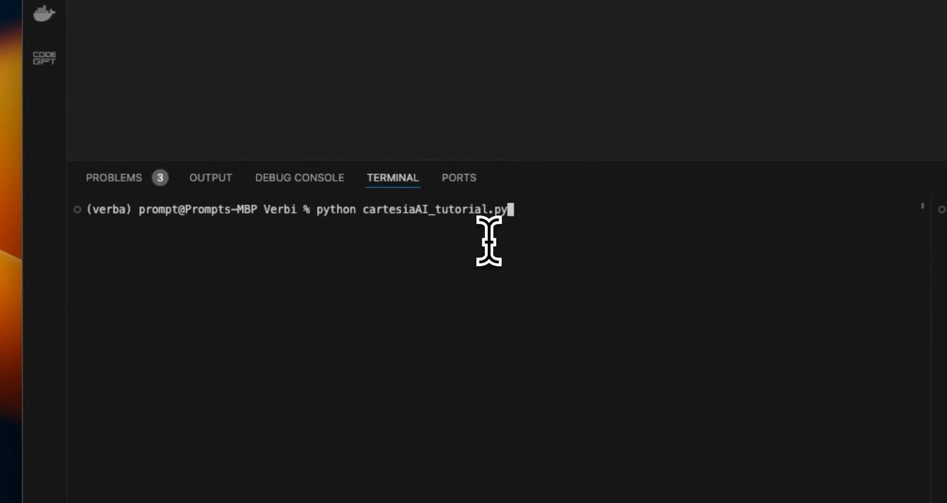
key("Return")
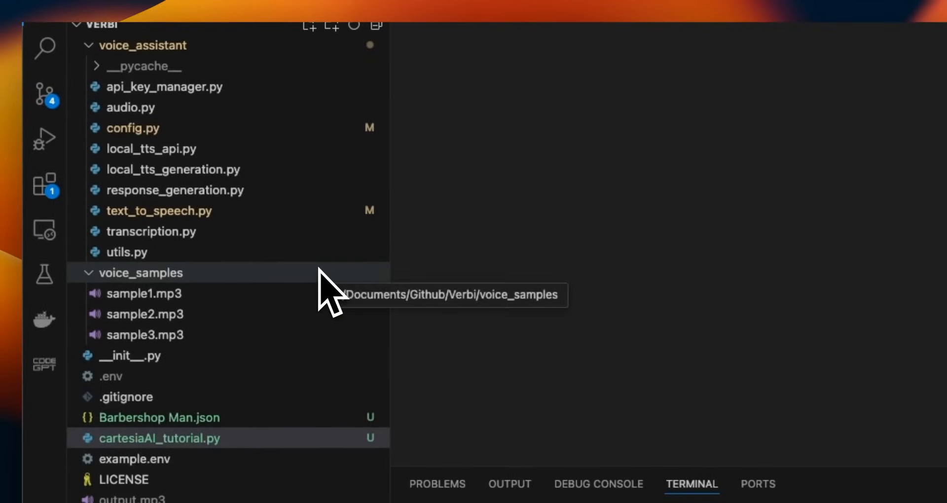
mouse_move(598, 335)
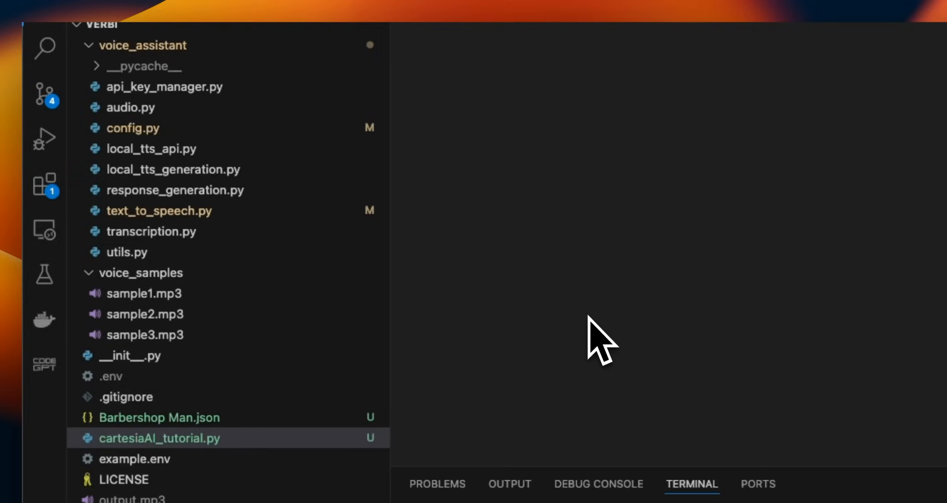
Step: Show config.py from the voice_assistant folder, where TTS_MODEL is 'cartesia'
left_click(128, 127)
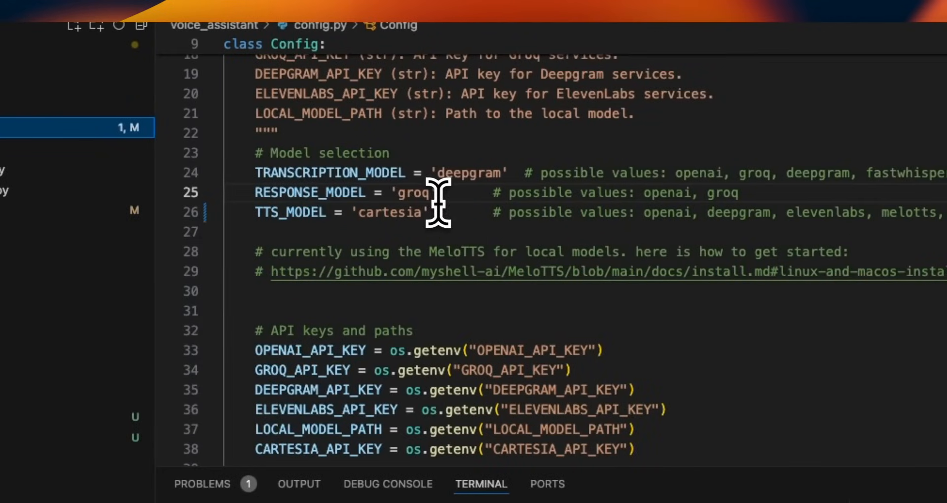
mouse_move(272, 169)
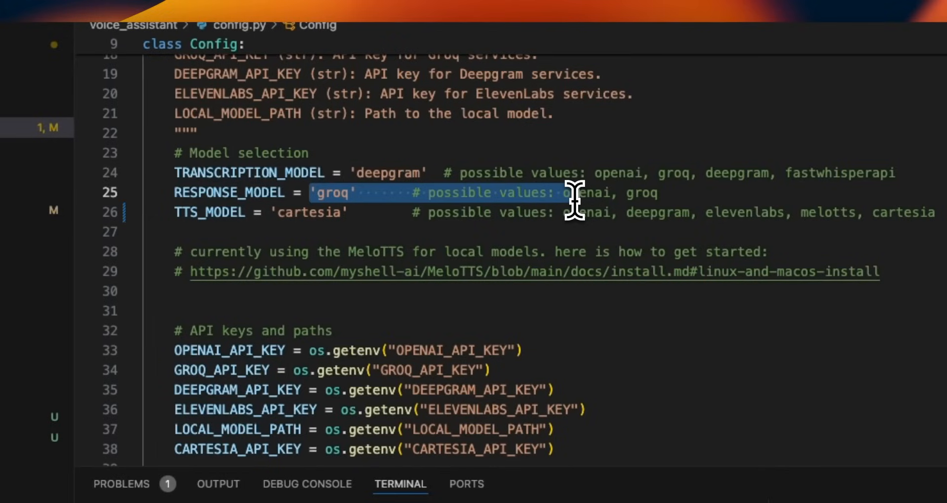
mouse_move(381, 205)
type("python ru")
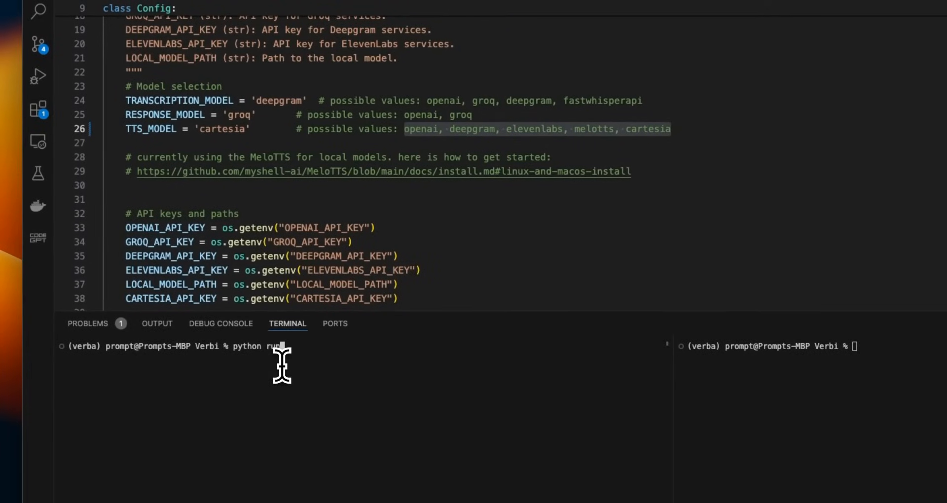
Step: Run python run_voice_assistant.py from the terminal until the prompt returns
type("voice_assistant.py")
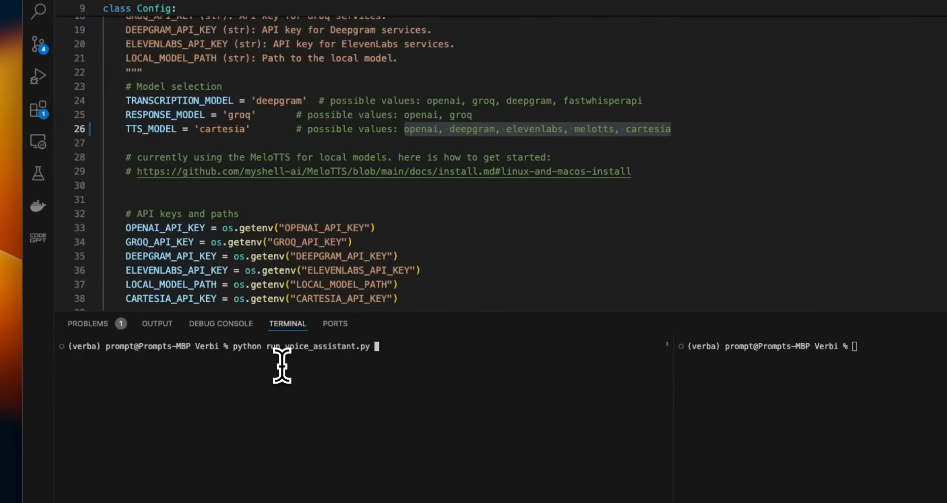
key("Return")
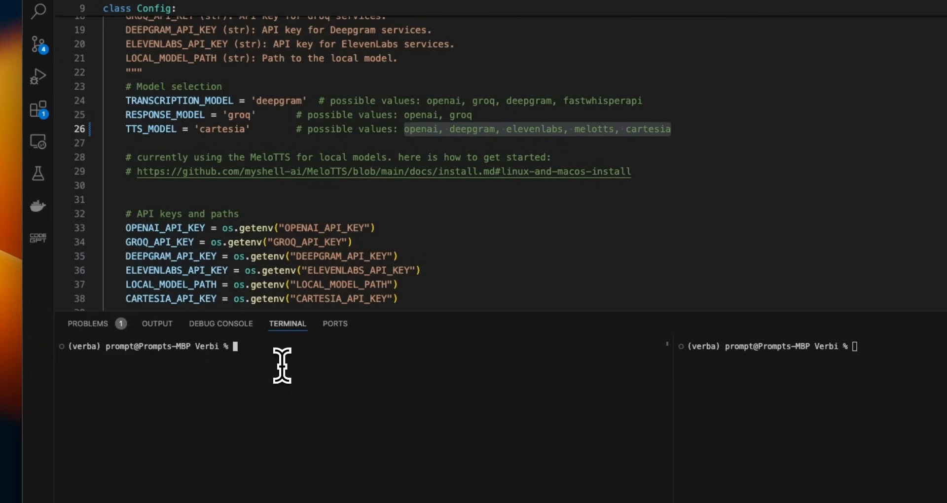
mouse_move(165, 112)
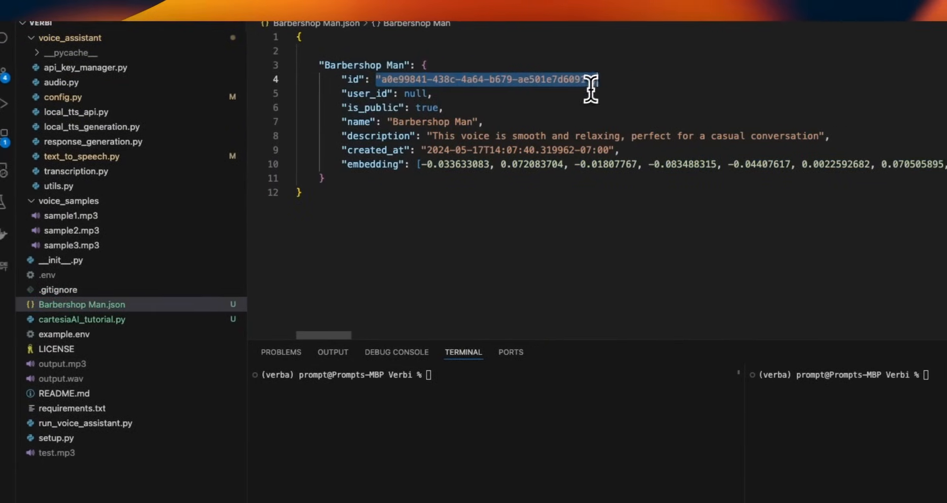
Step: Select the name value in Barbershop Man.json, then switch to run_voice_assistant.py
double_click(430, 123)
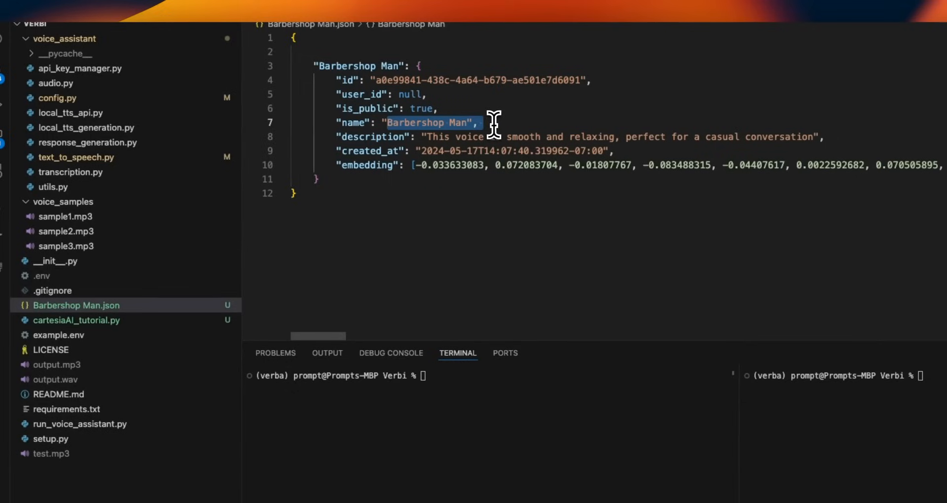
mouse_move(415, 152)
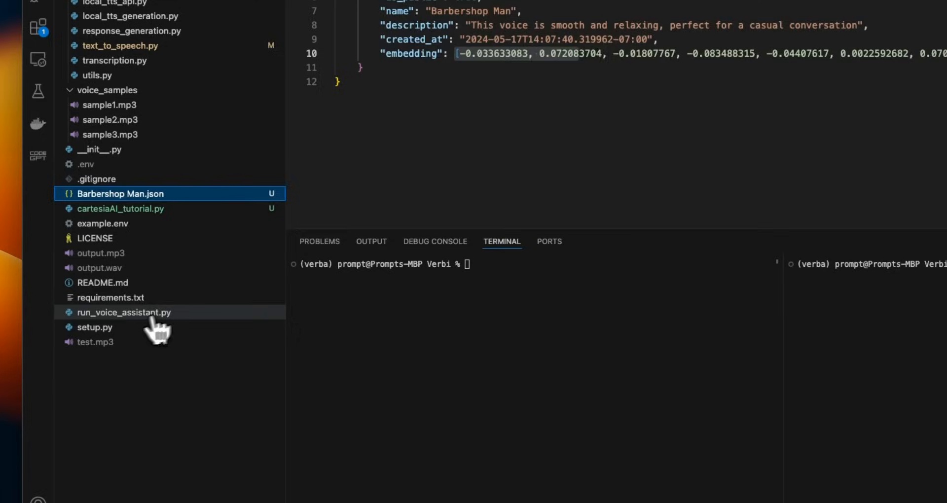
left_click(124, 313)
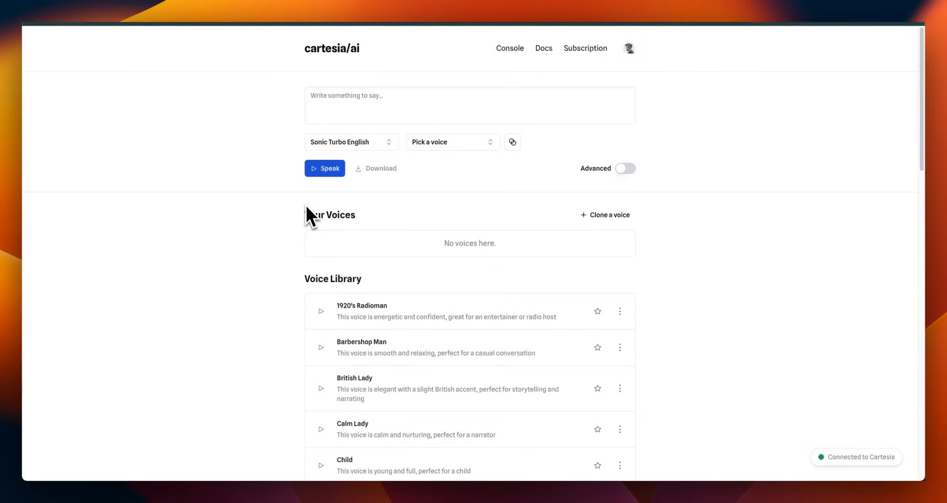
Step: Have the Cartesia playground speak the outro text in the 1920's Radioman voice
left_click(324, 167)
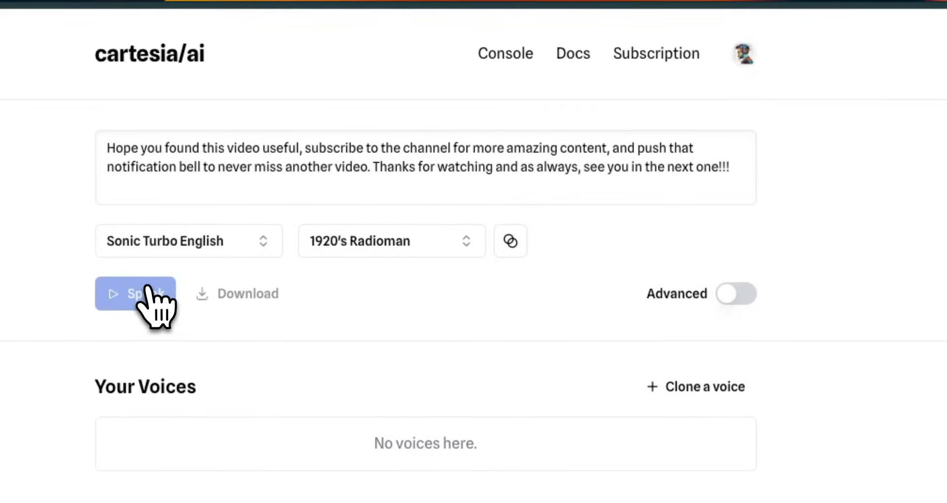